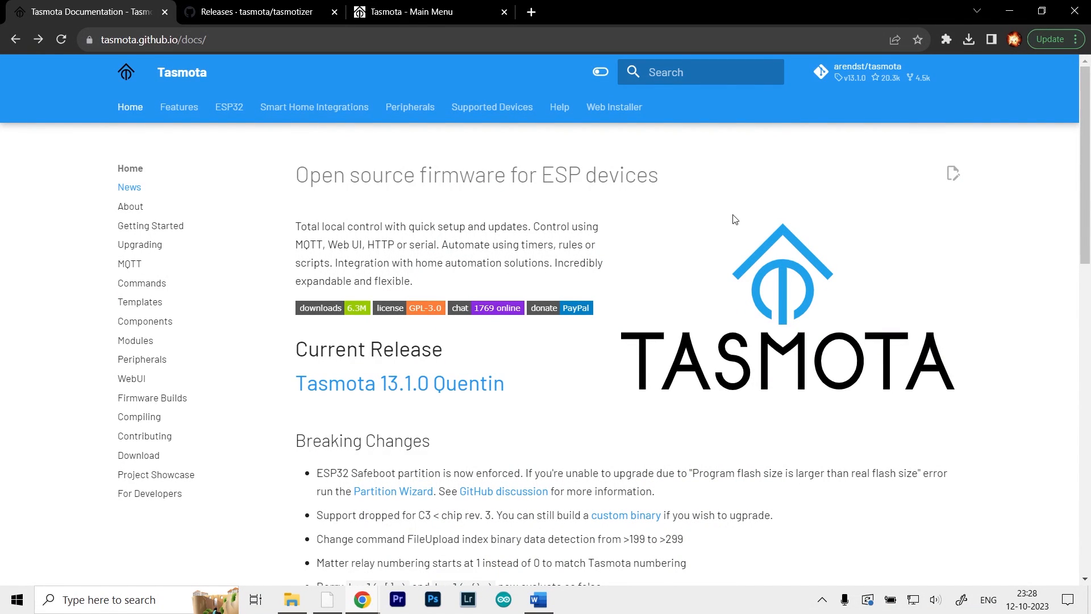
mouse_move(341, 235)
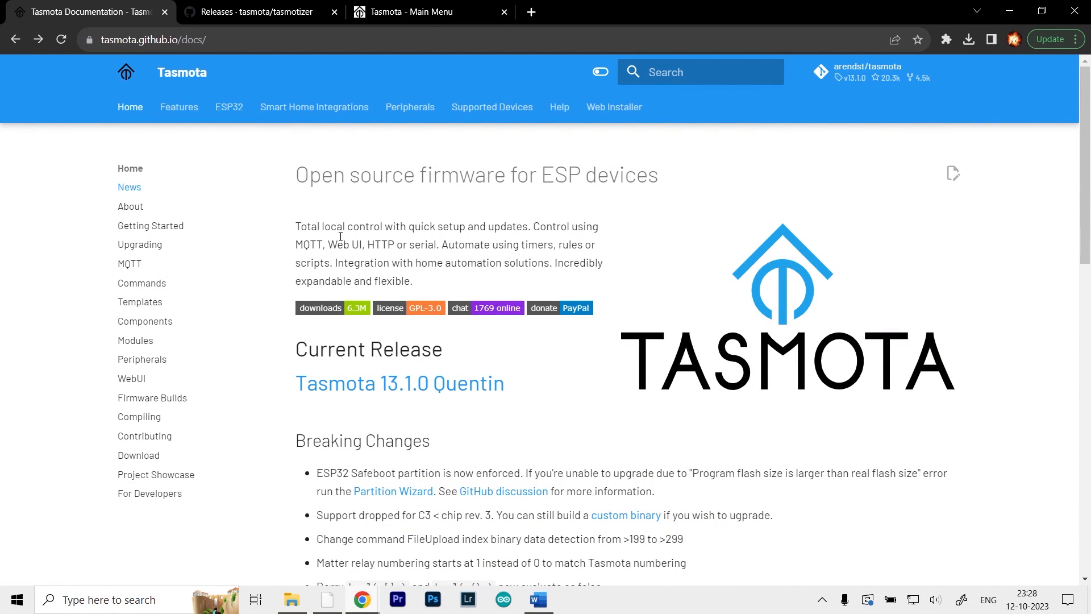
mouse_move(489, 210)
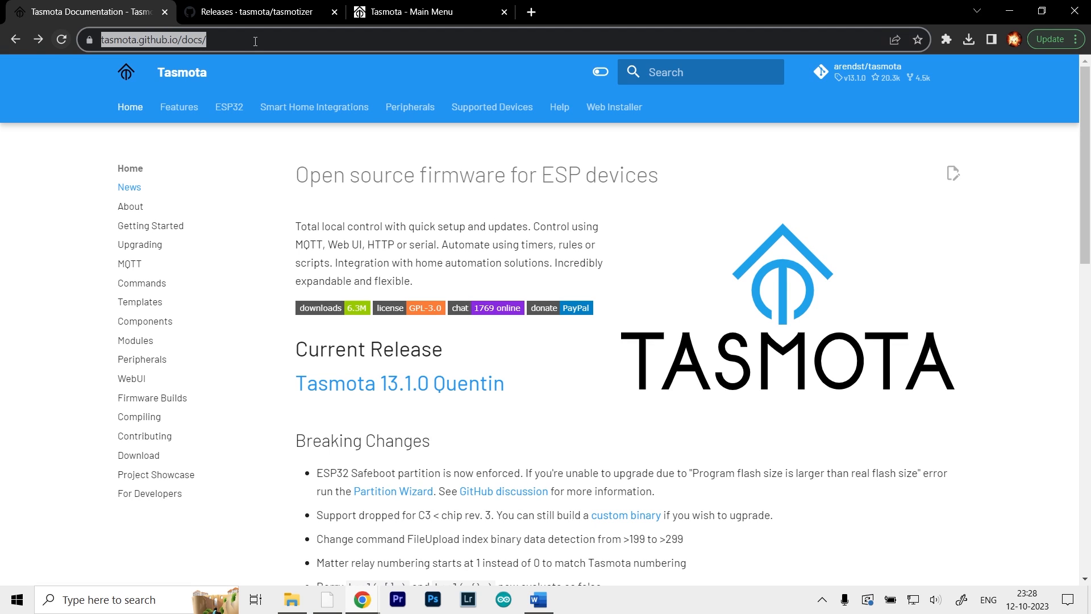
mouse_move(104, 67)
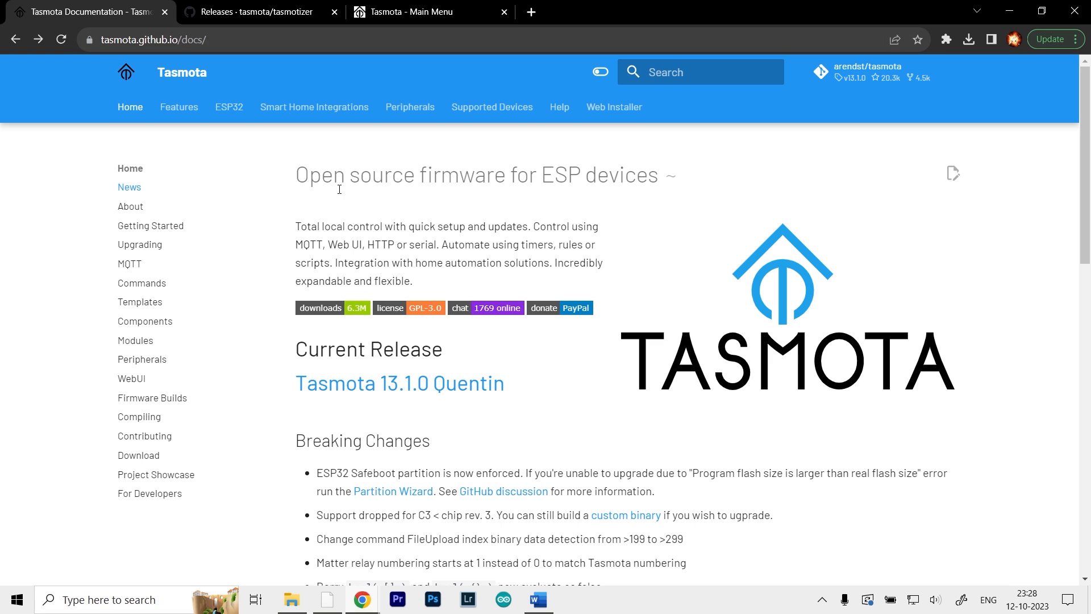
Start the Tasmota Web Installer with Tasmota (english) firmware and the ESP8266 chip family.
left_click(614, 107)
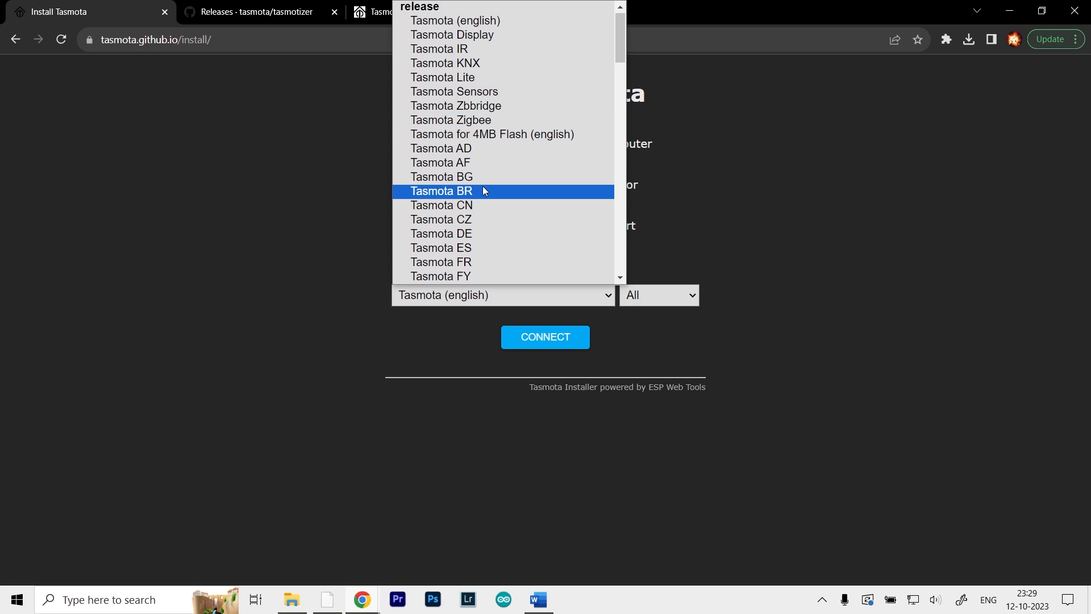
mouse_move(495, 215)
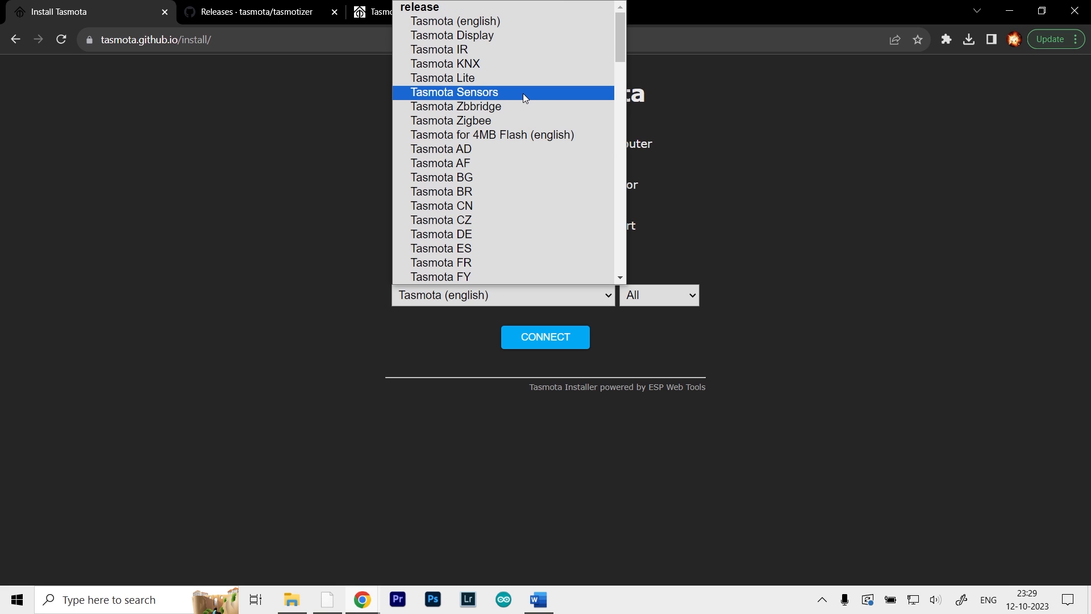
left_click(658, 295)
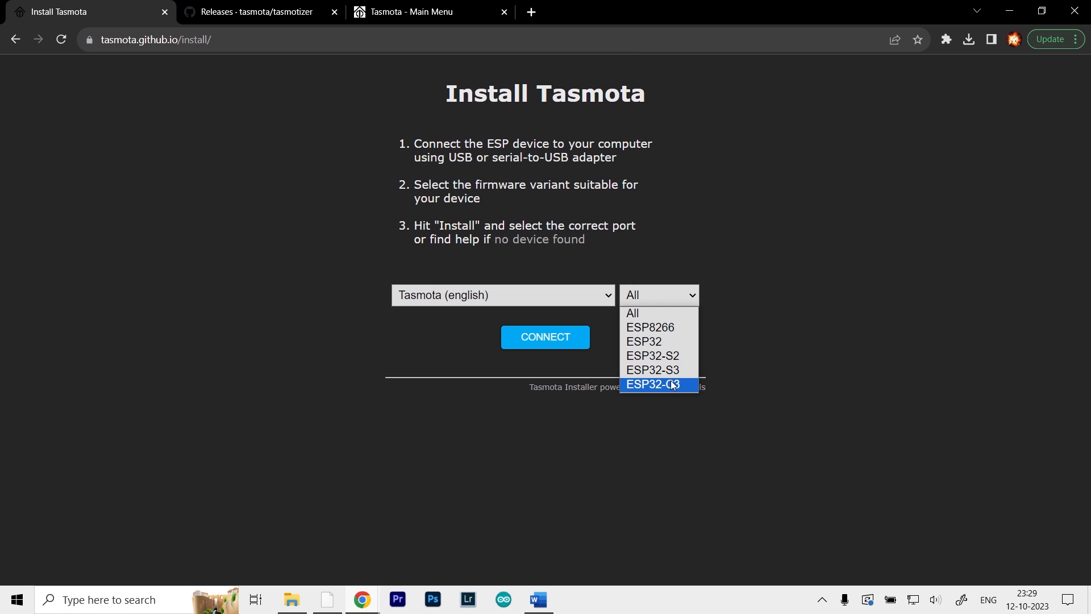
left_click(650, 327)
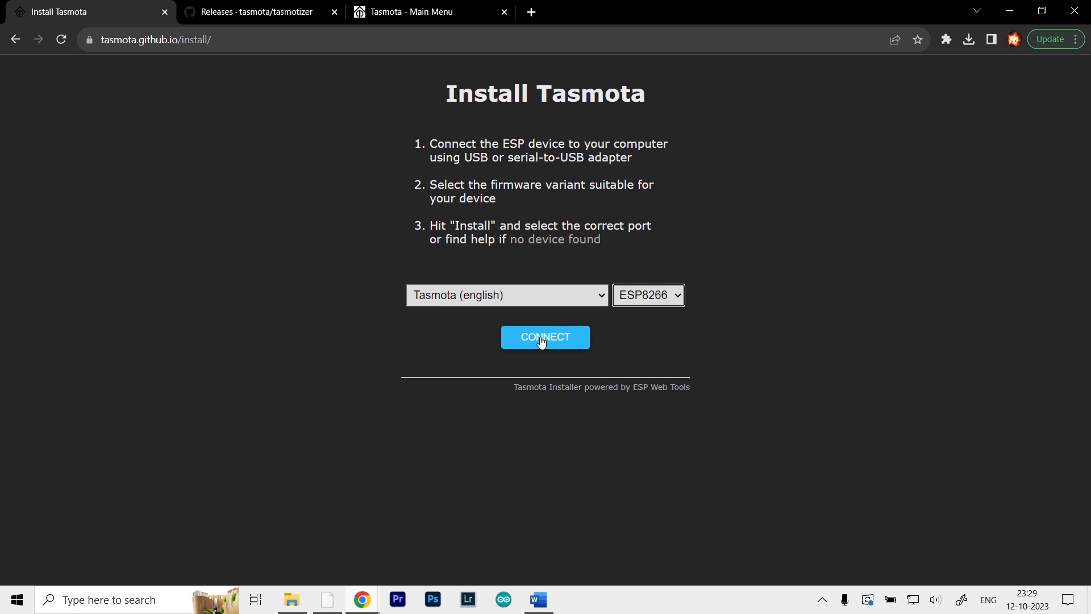
left_click(545, 337)
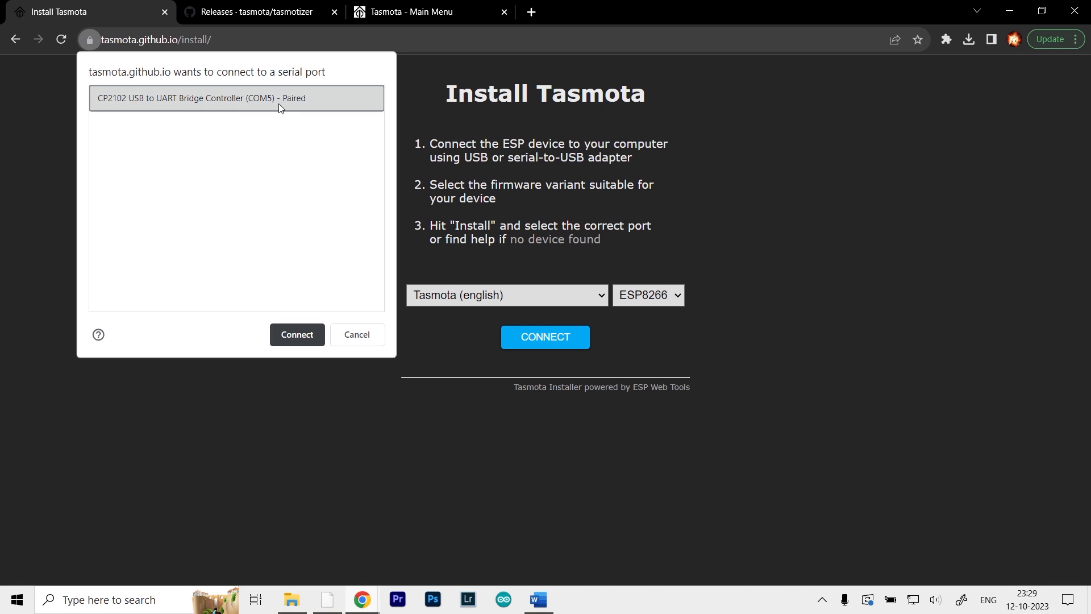
mouse_move(291, 106)
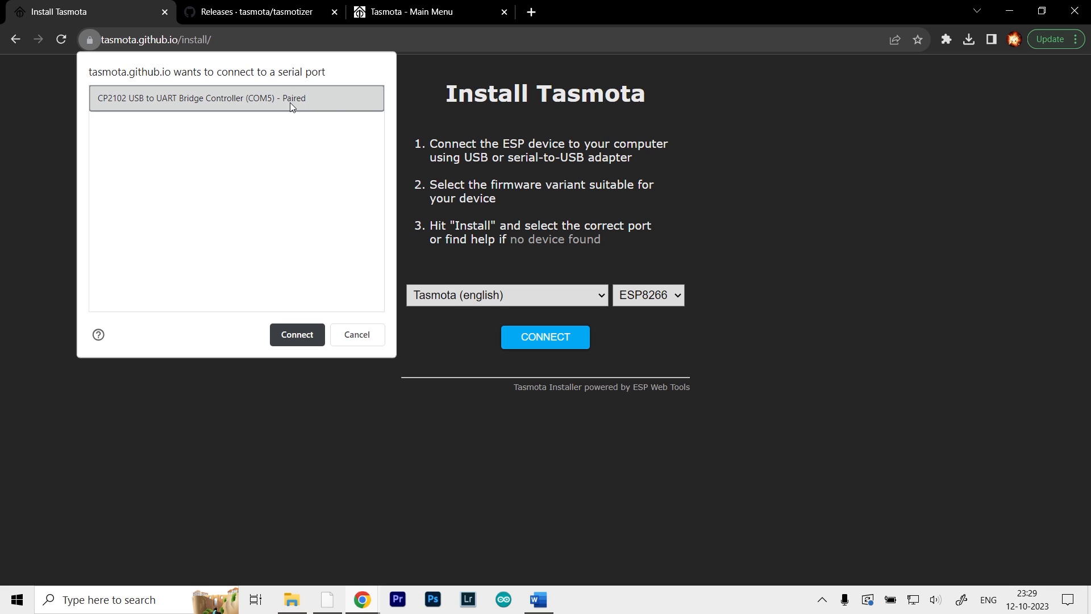
left_click(296, 335)
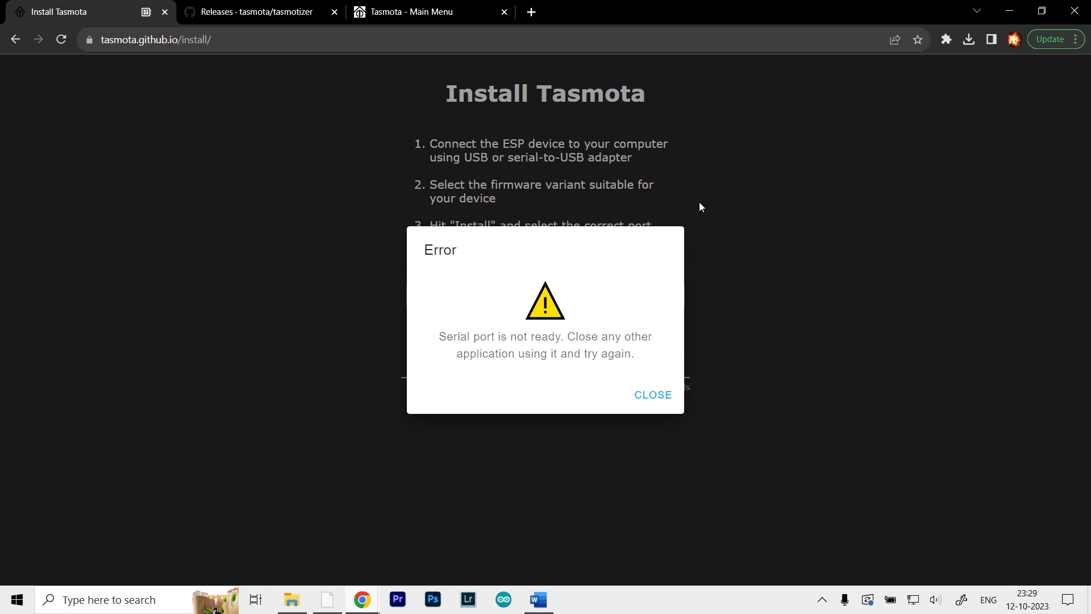
mouse_move(552, 288)
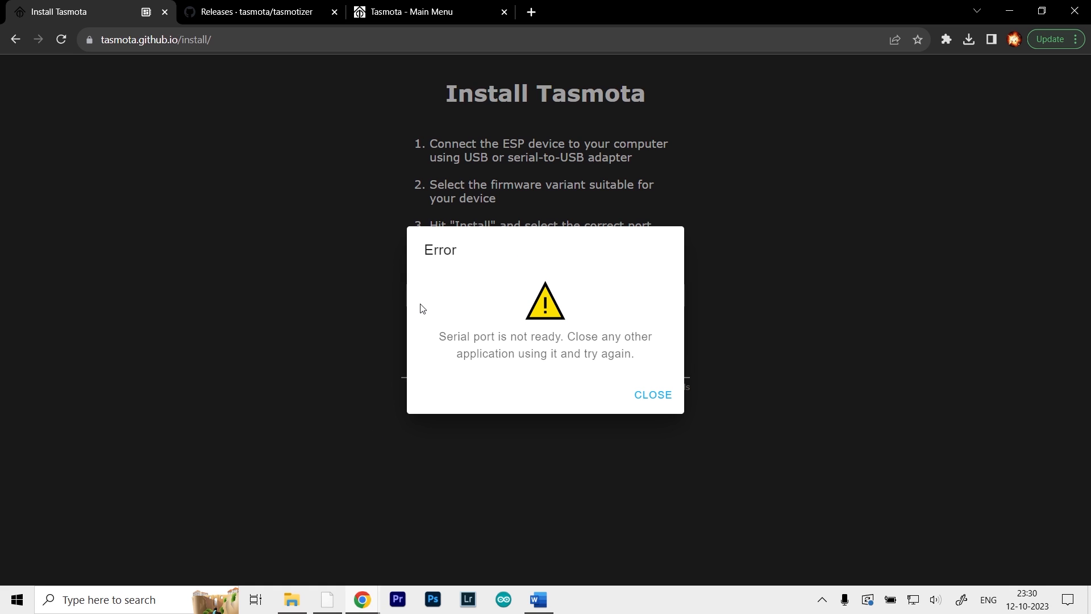
mouse_move(564, 332)
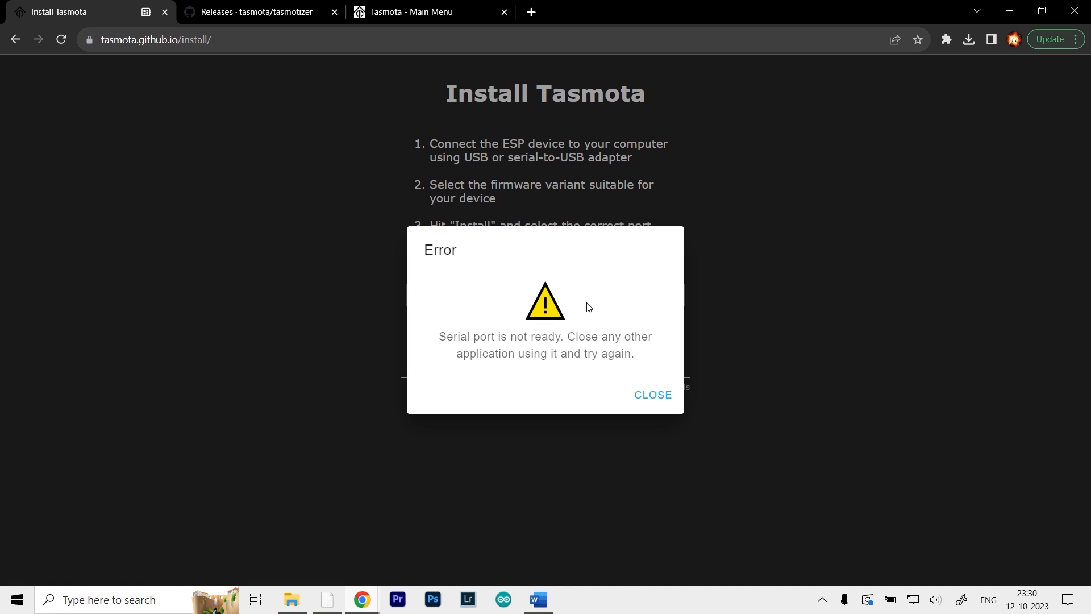
left_click(653, 394)
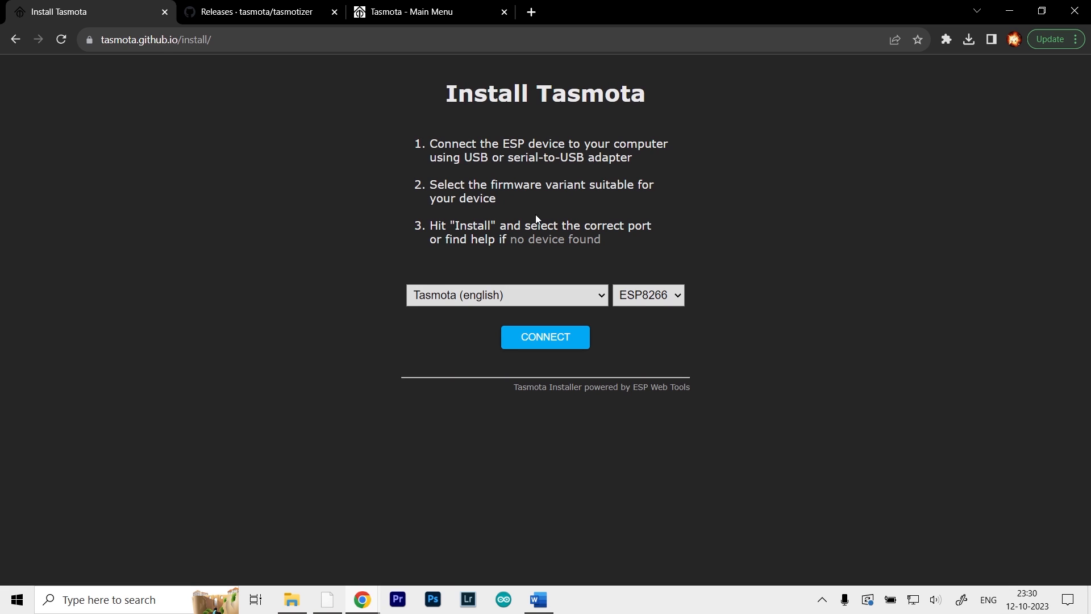
Switch to the Tasmotizer releases tab and show the downloaded tasmotizer-1.2.exe.
left_click(259, 11)
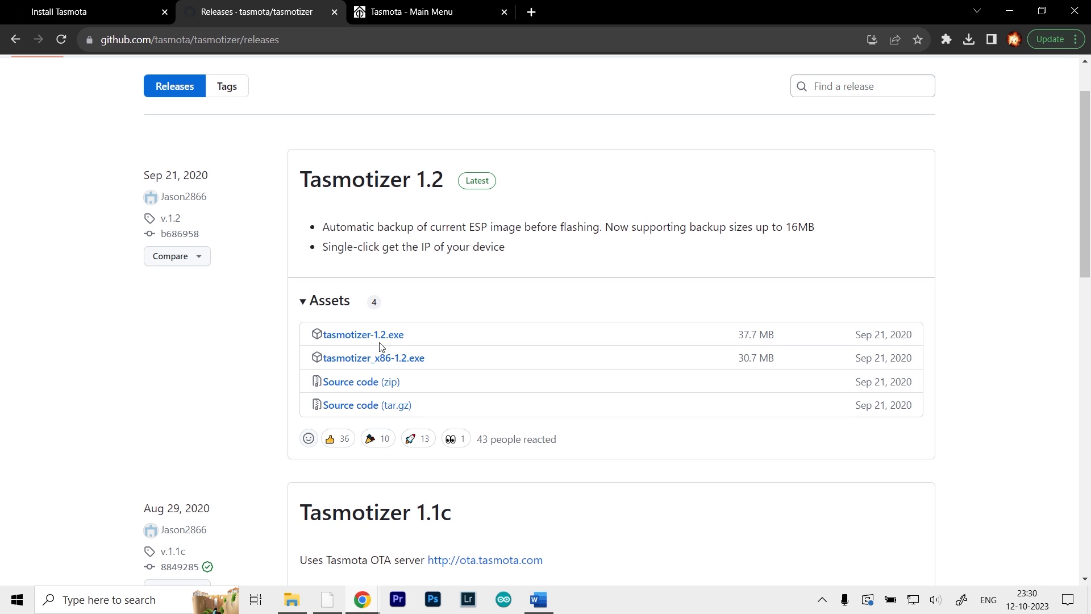
mouse_move(554, 63)
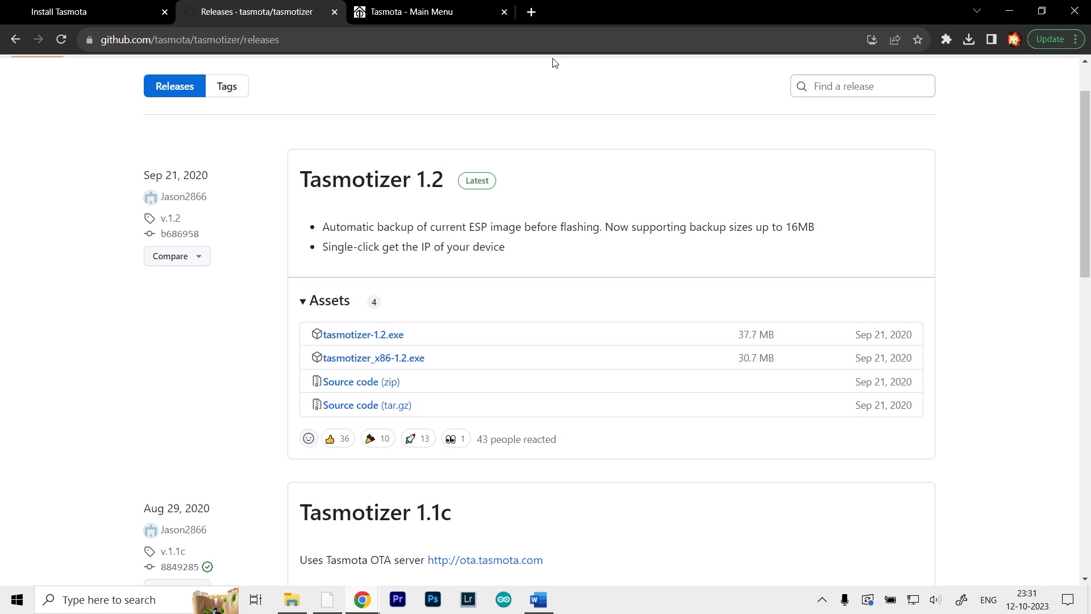
left_click(970, 39)
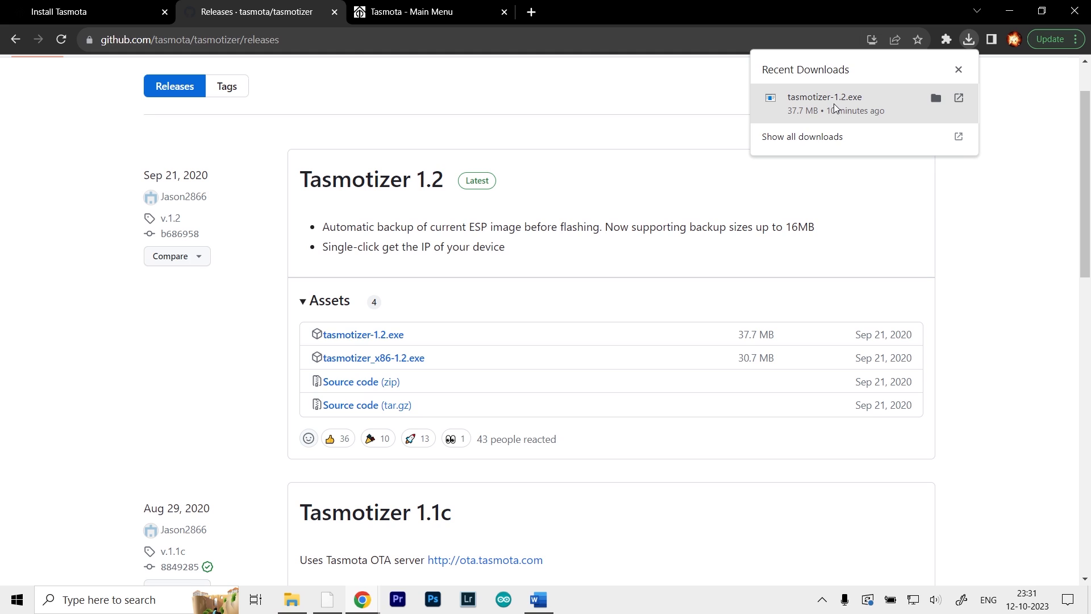
Launch tasmotizer-1.2.exe on COM5 and list the Release 13.1.0 firmware images.
left_click(825, 97)
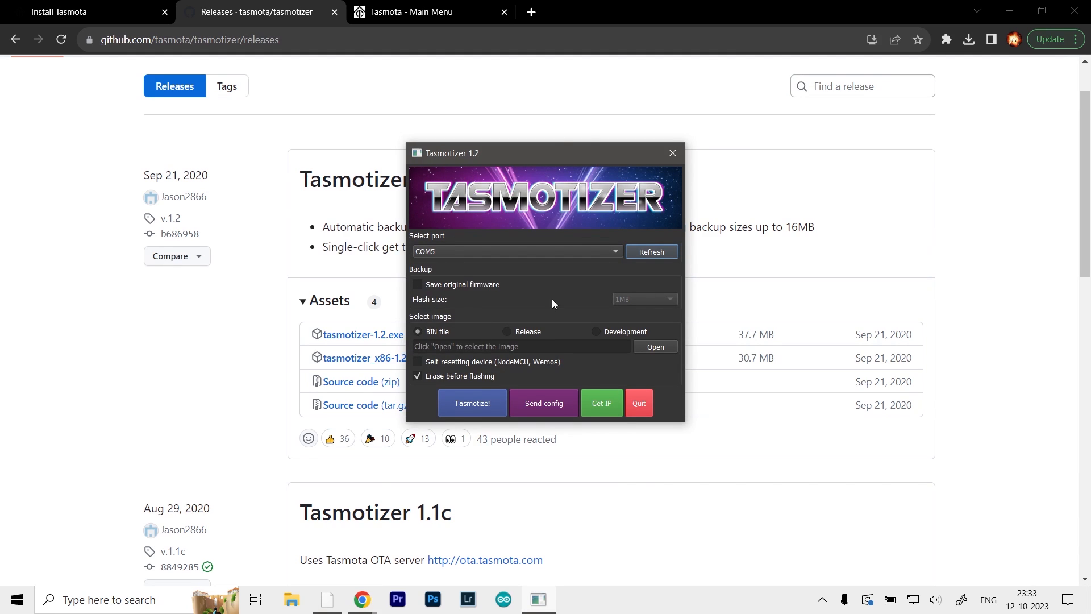
mouse_move(548, 332)
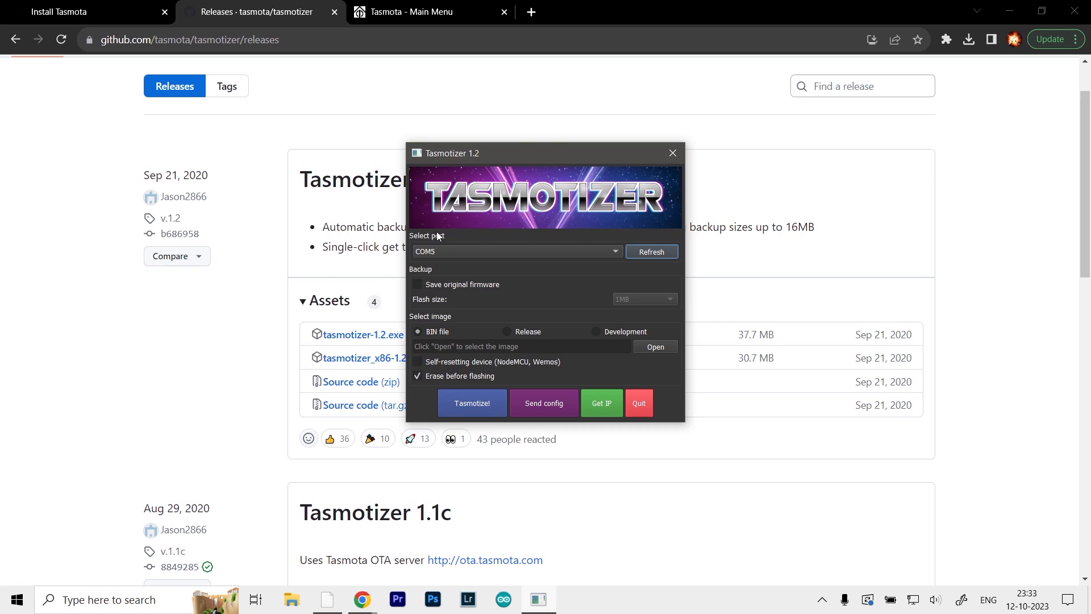
left_click(511, 252)
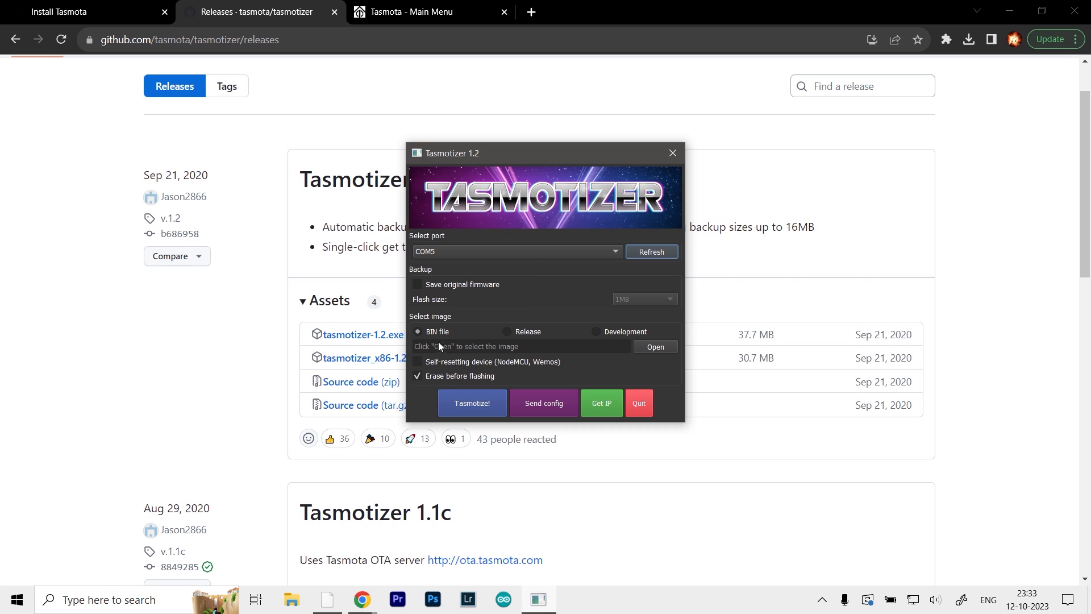
mouse_move(509, 335)
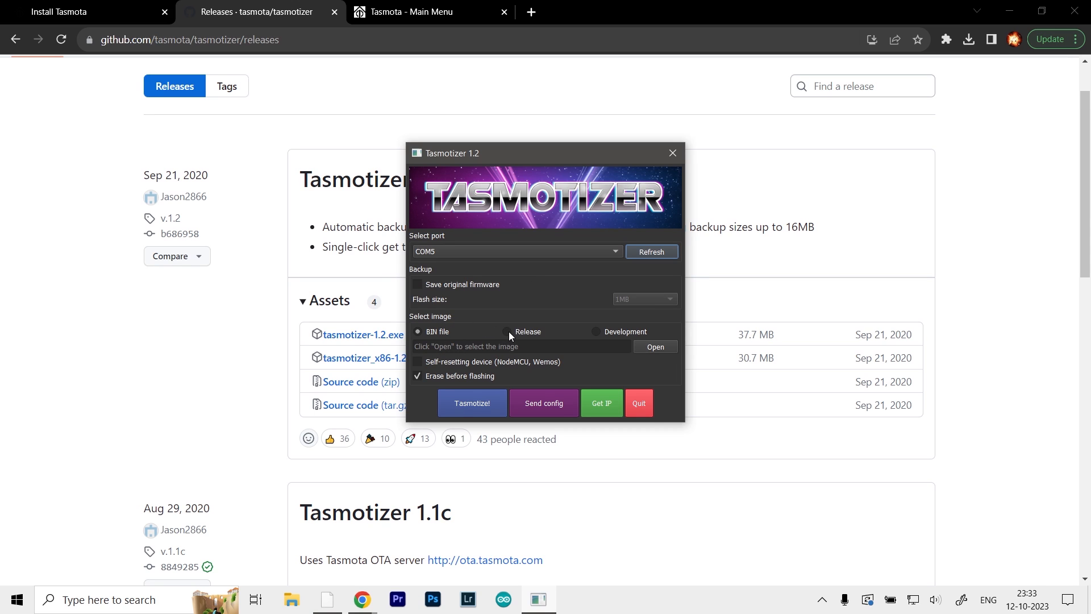
left_click(506, 331)
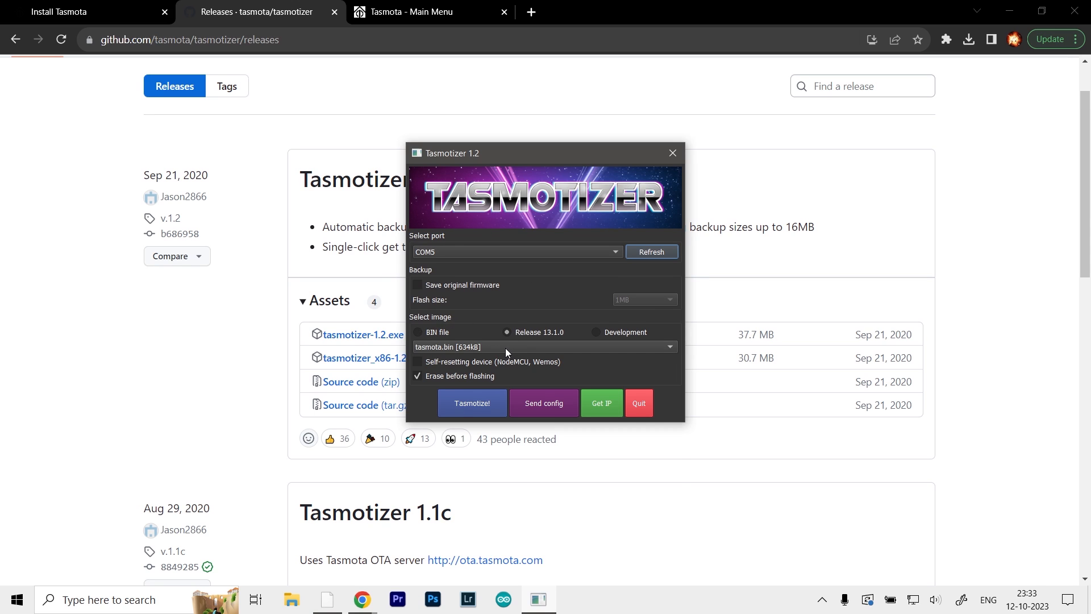
left_click(544, 346)
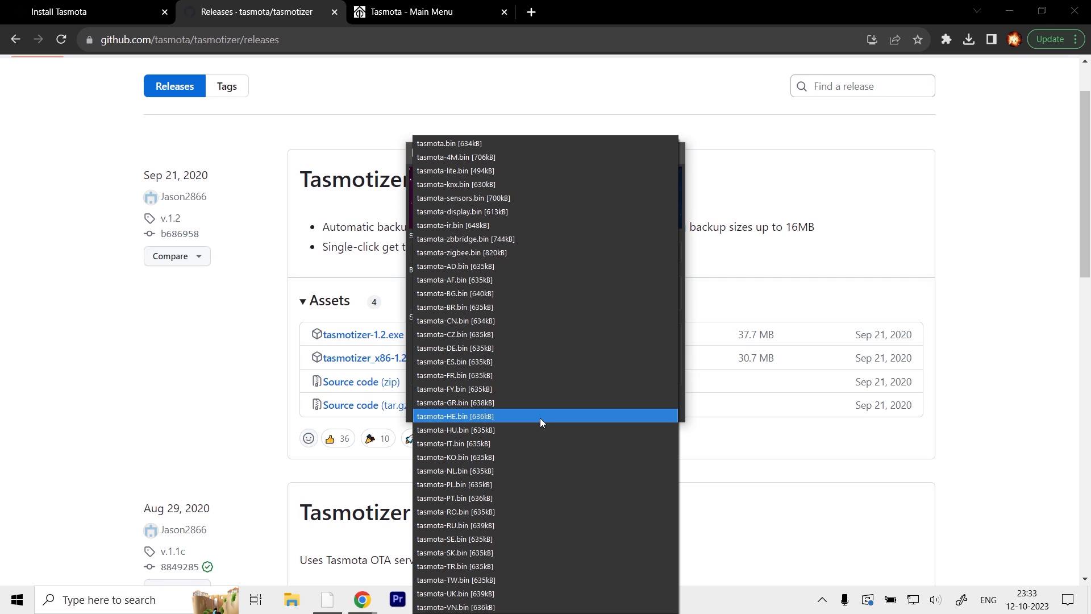
mouse_move(518, 450)
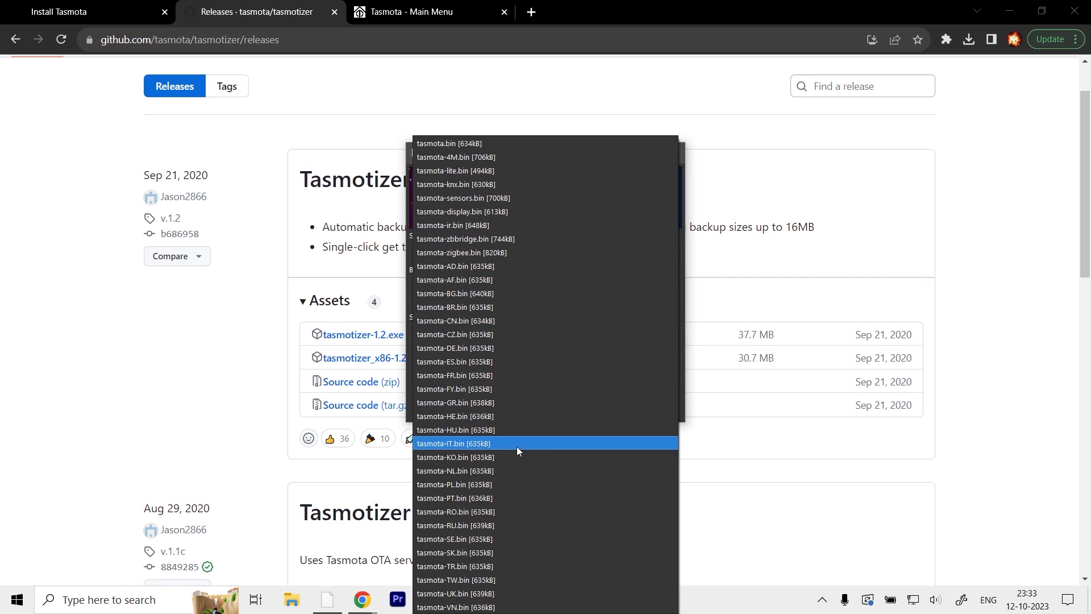
mouse_move(526, 403)
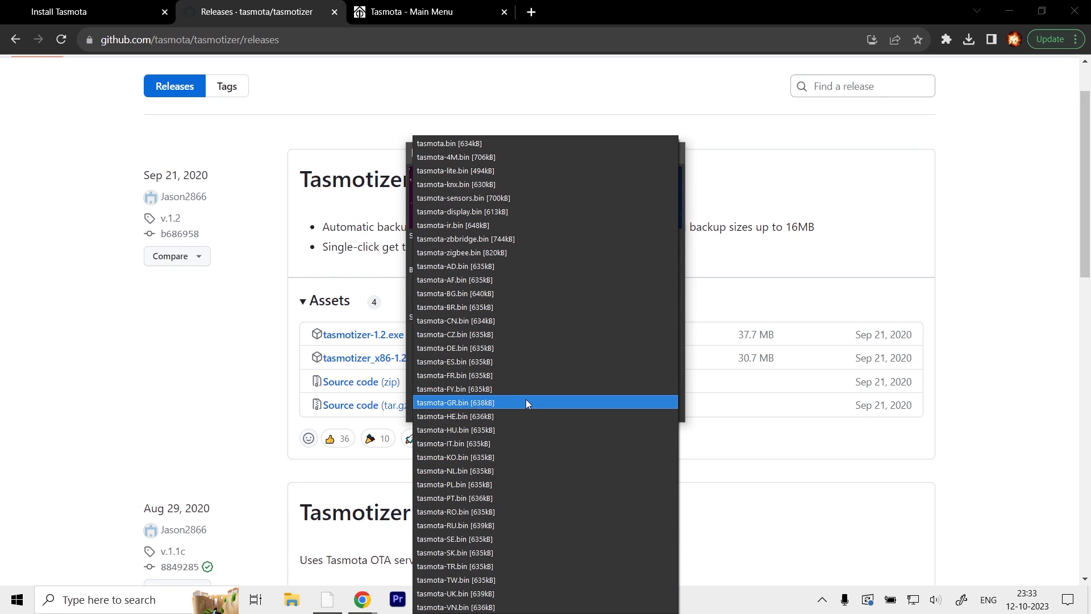
mouse_move(509, 190)
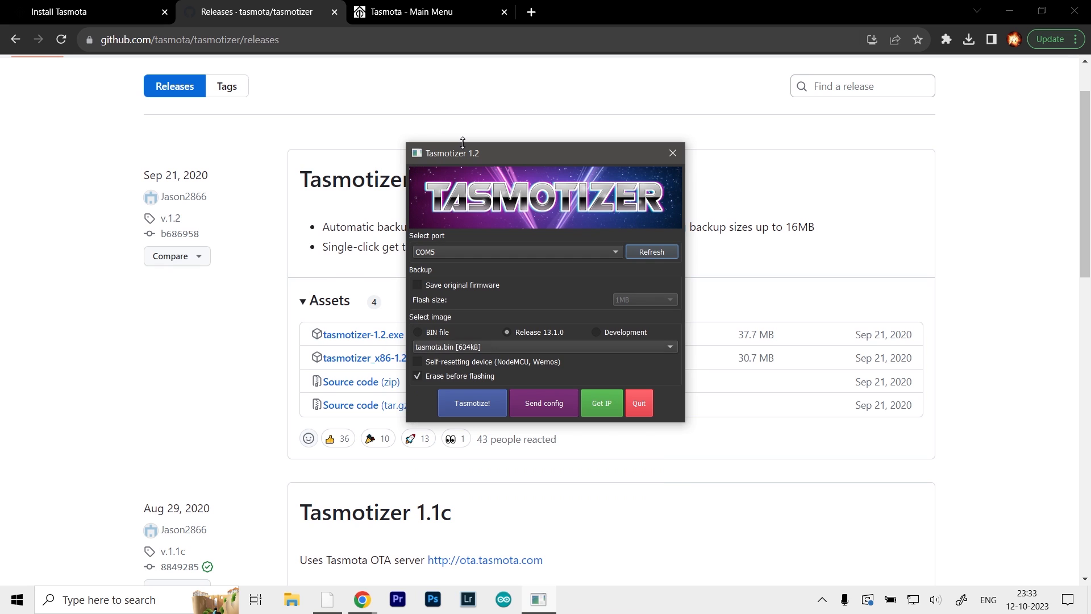
mouse_move(444, 374)
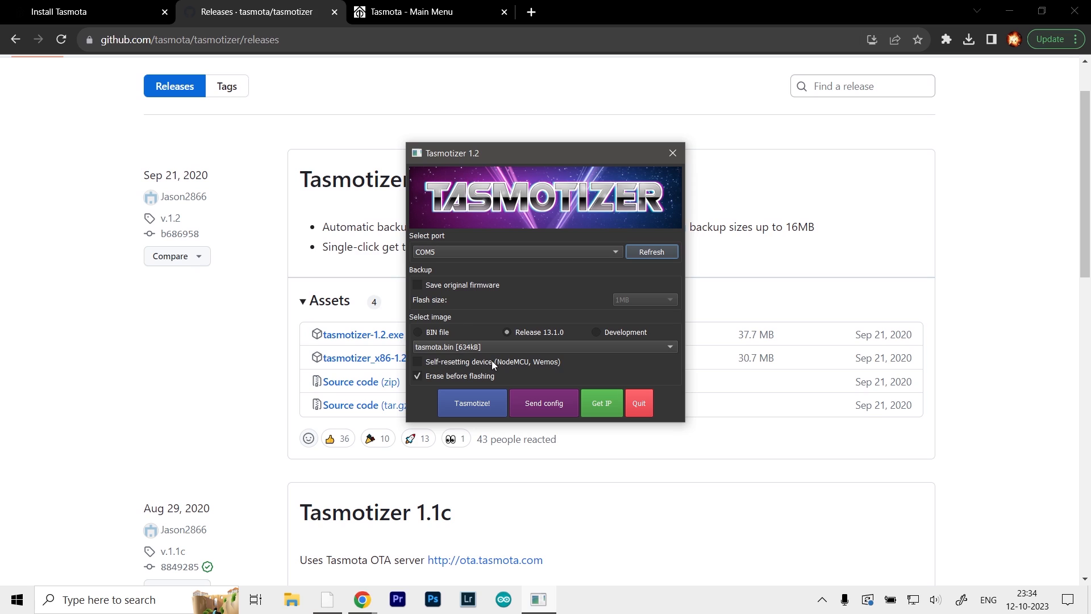
mouse_move(434, 381)
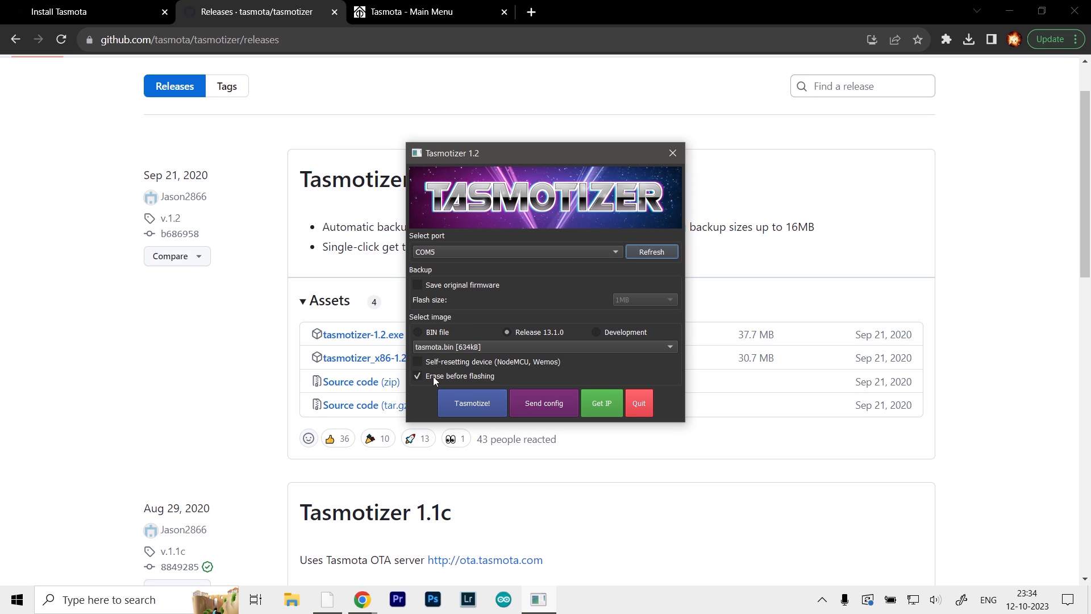
mouse_move(498, 379)
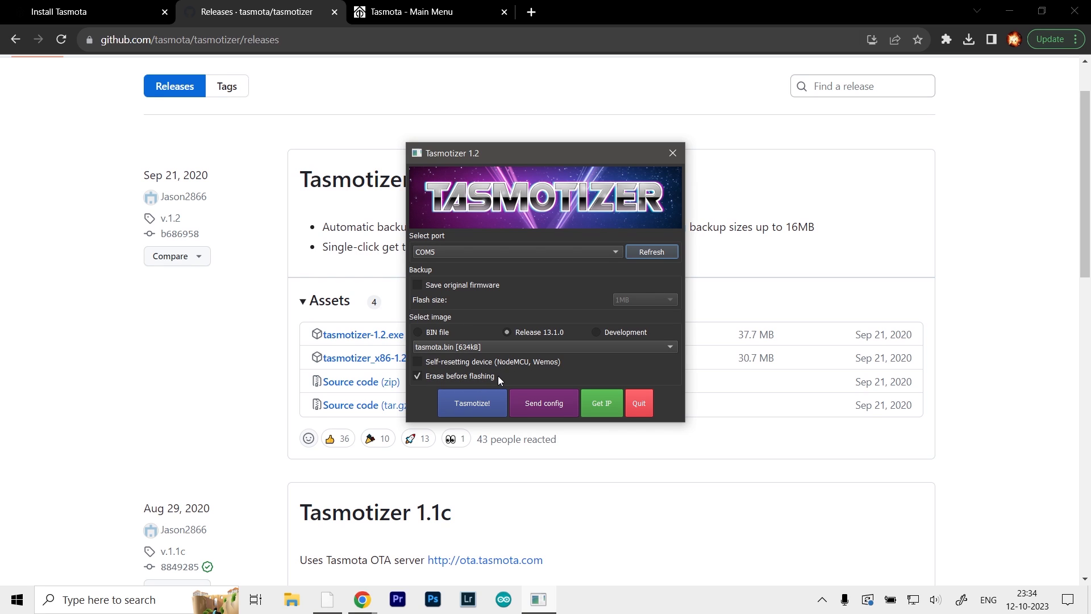
mouse_move(397, 420)
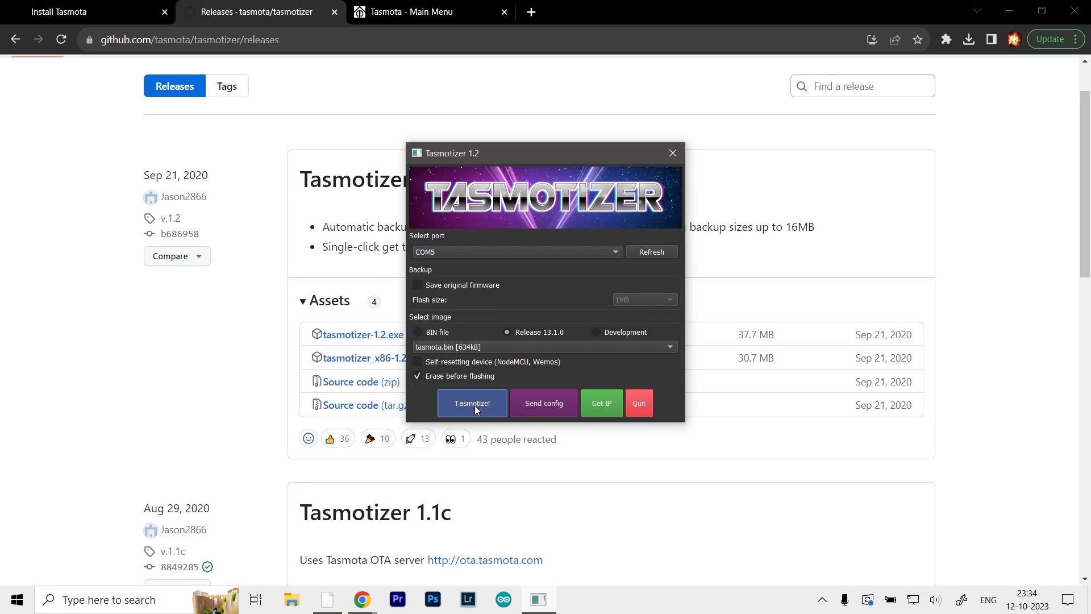
Flash tasmota.bin to the board, confirm success, and open the Send config form.
left_click(472, 403)
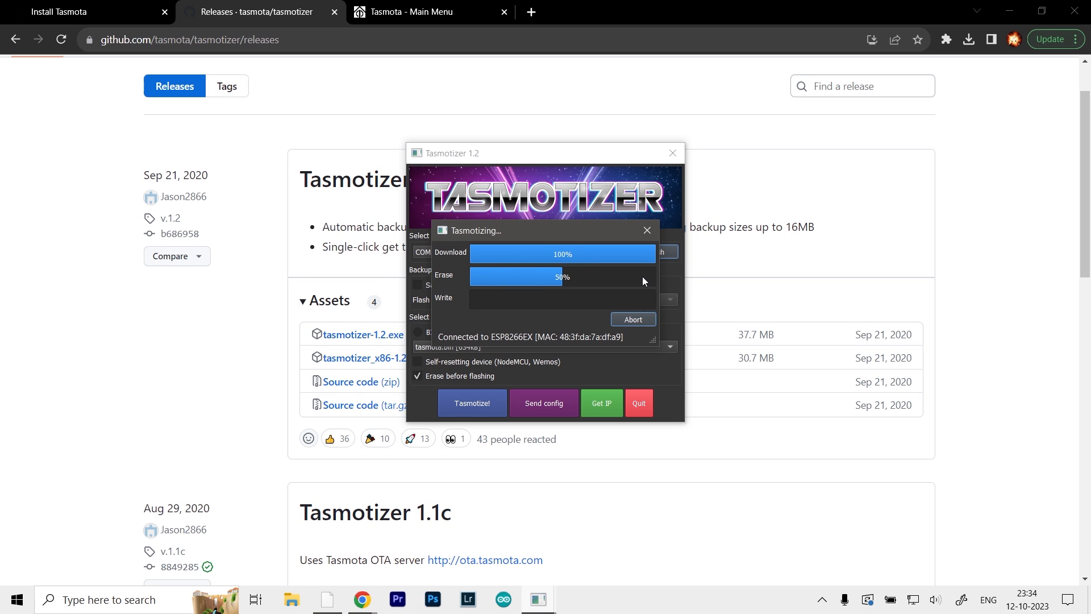
mouse_move(466, 303)
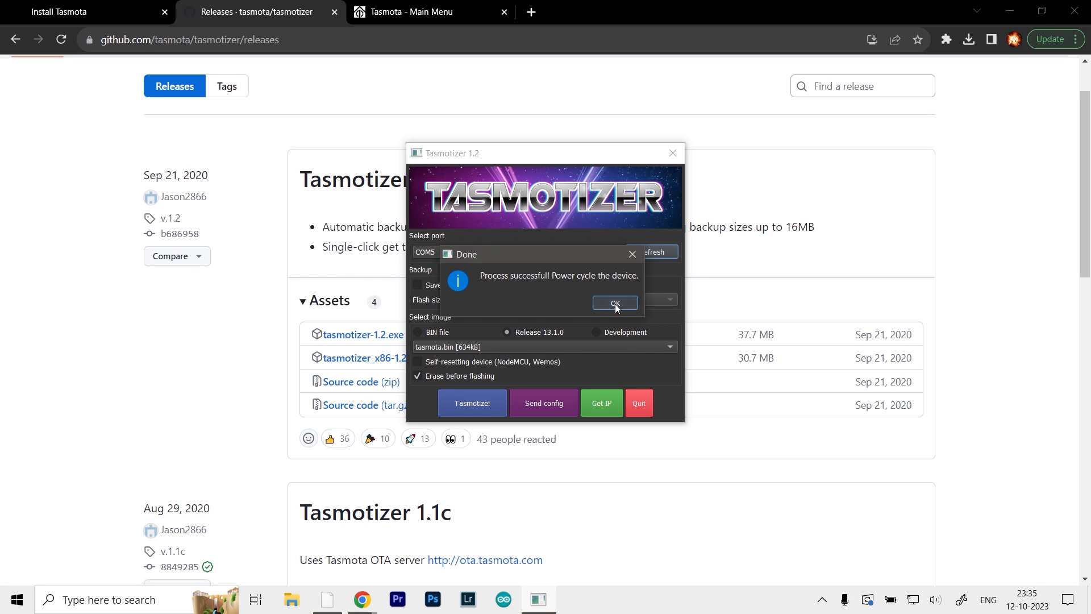
left_click(615, 302)
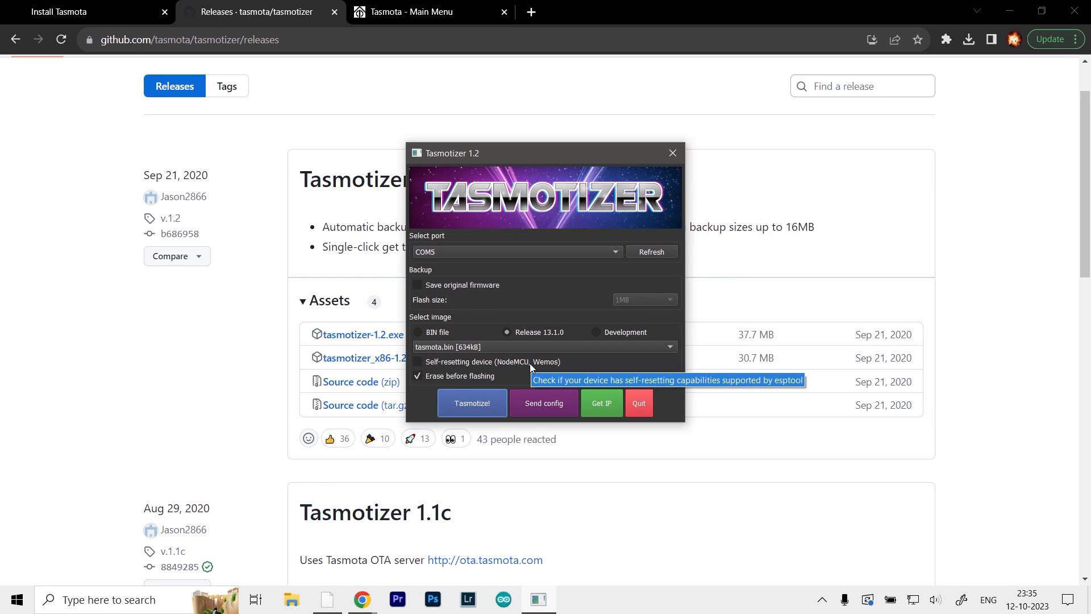
mouse_move(552, 403)
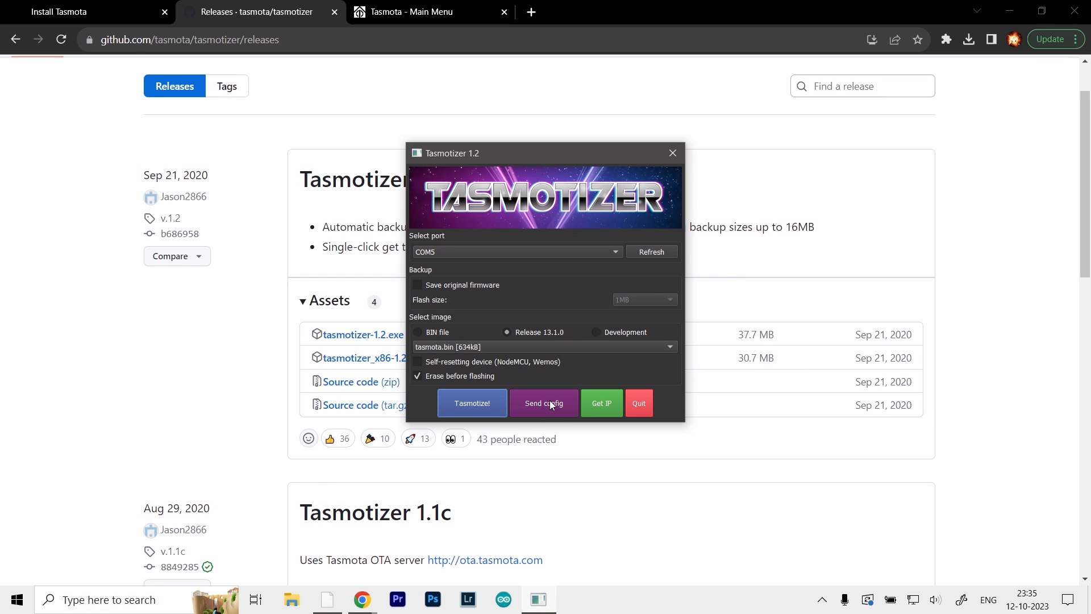
left_click(544, 403)
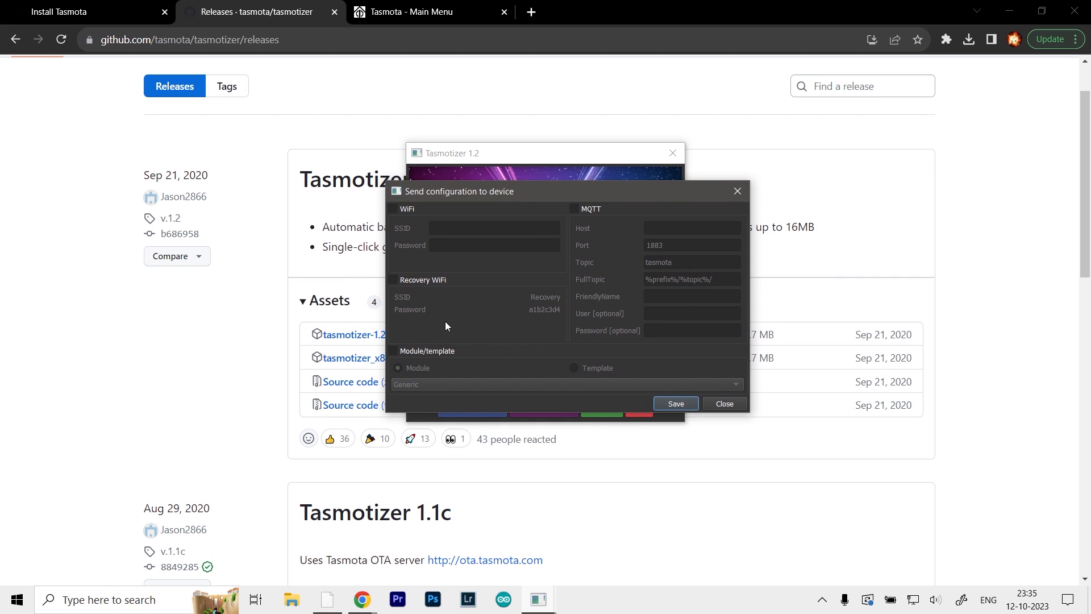
mouse_move(655, 173)
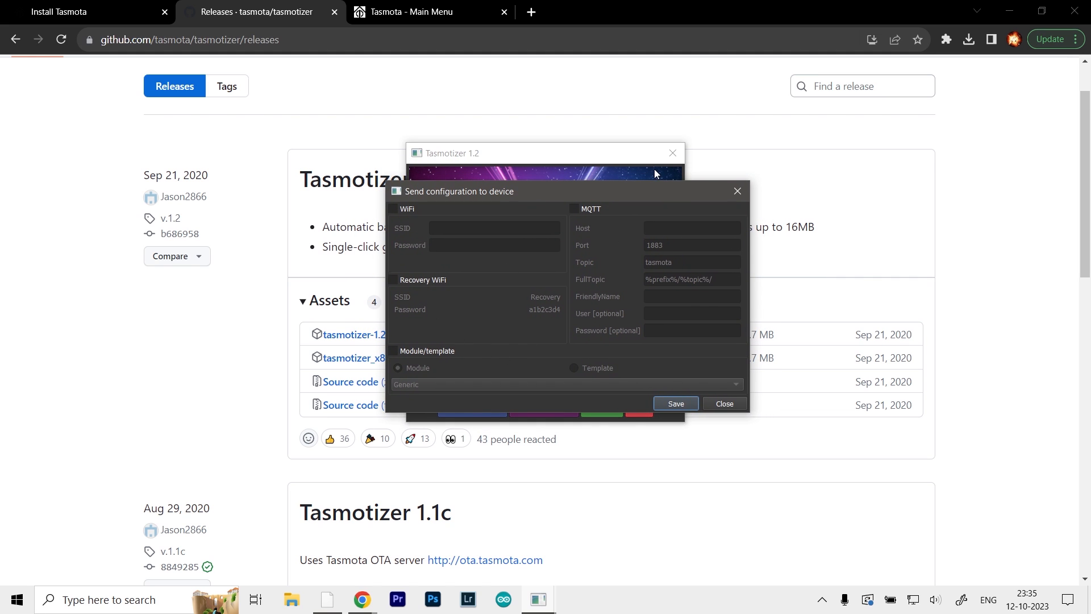
mouse_move(402, 221)
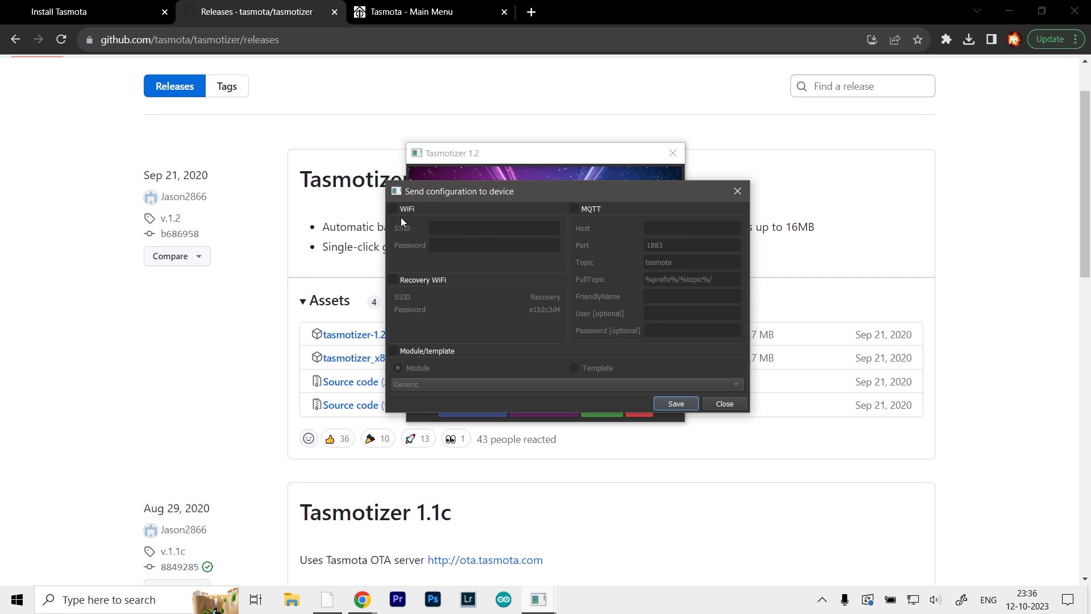
Enable WiFi, enter the SSID and password, and save to send them.
left_click(393, 210)
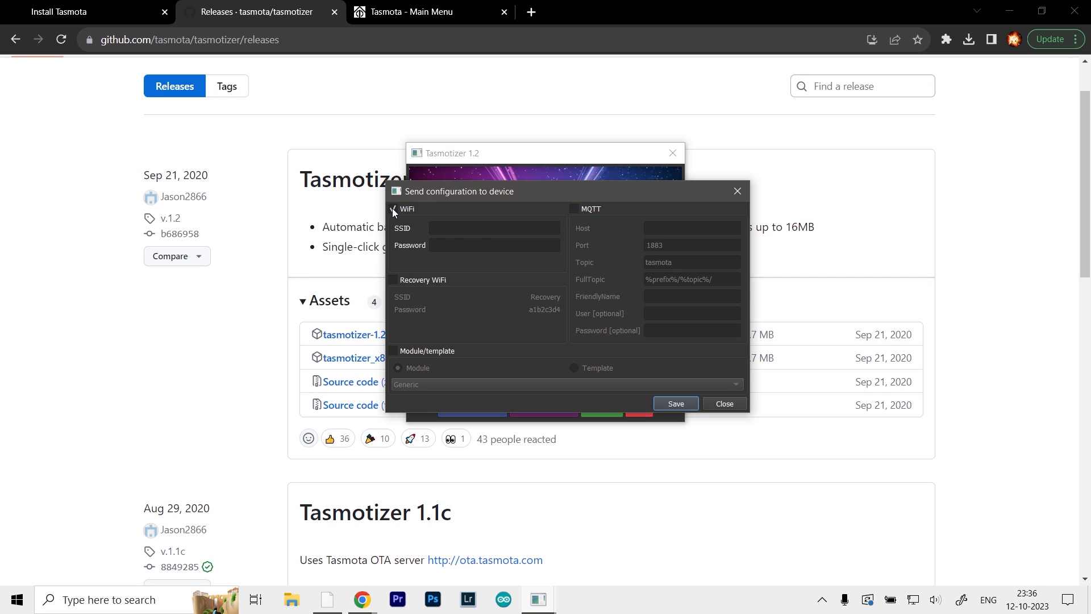
left_click(494, 228)
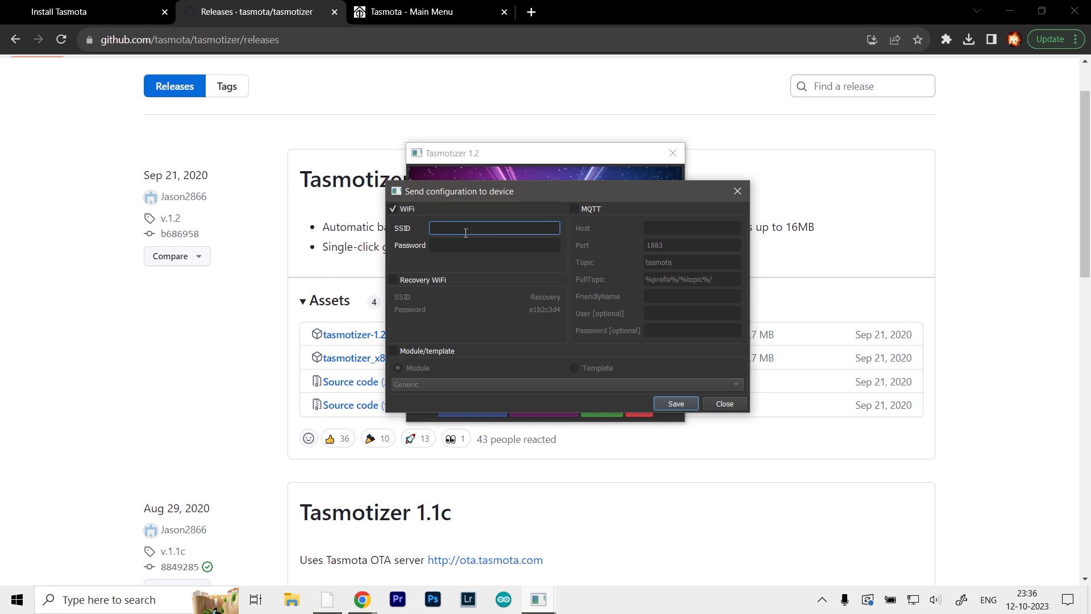
left_click(494, 244)
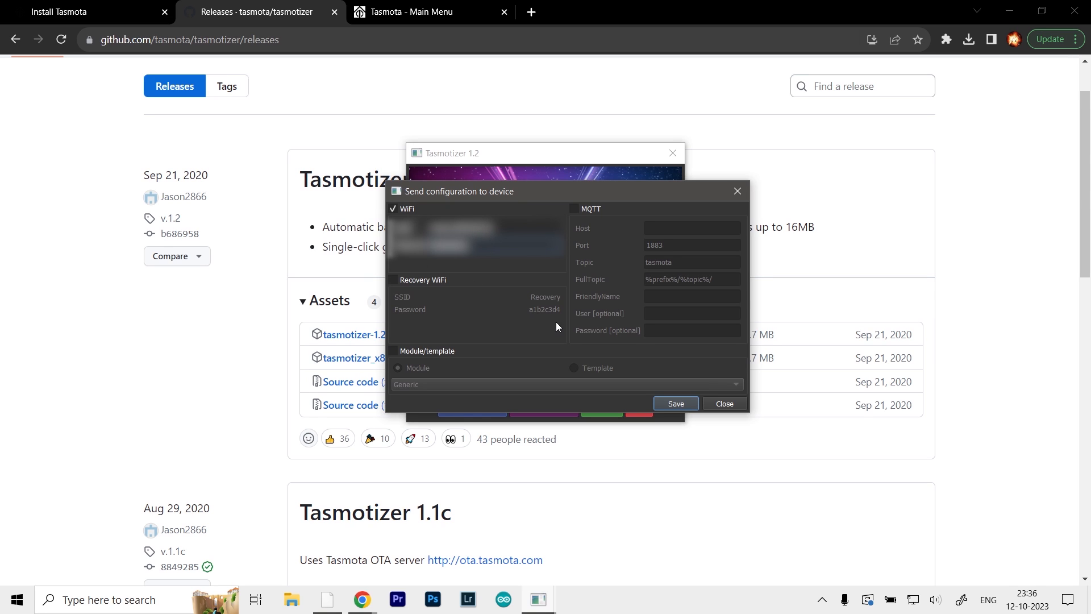
left_click(675, 403)
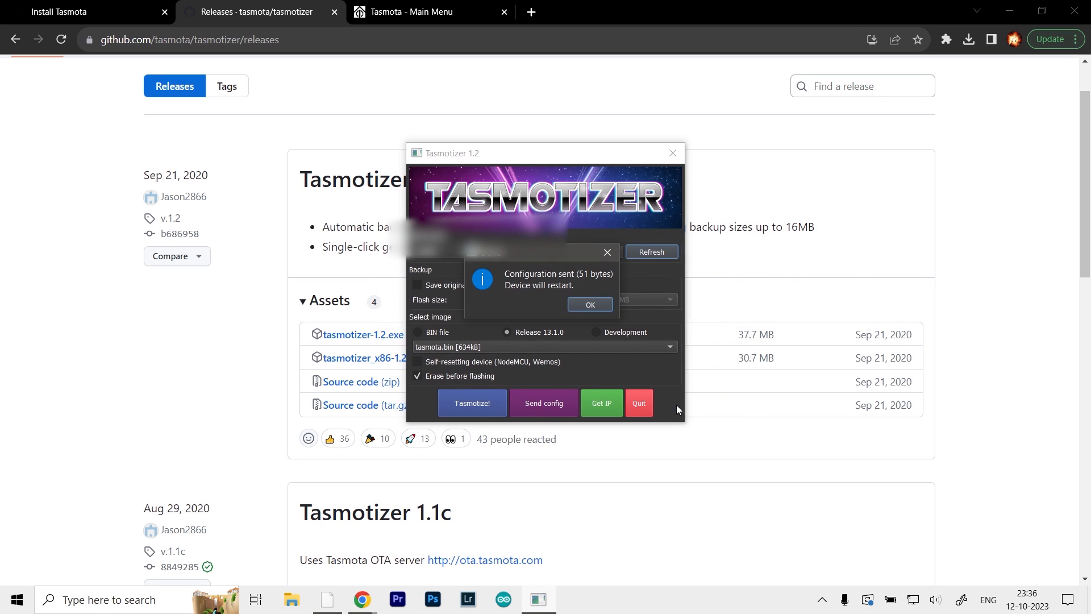
Dismiss the notice, get the device IP, and select 192.168.1.8.
left_click(590, 304)
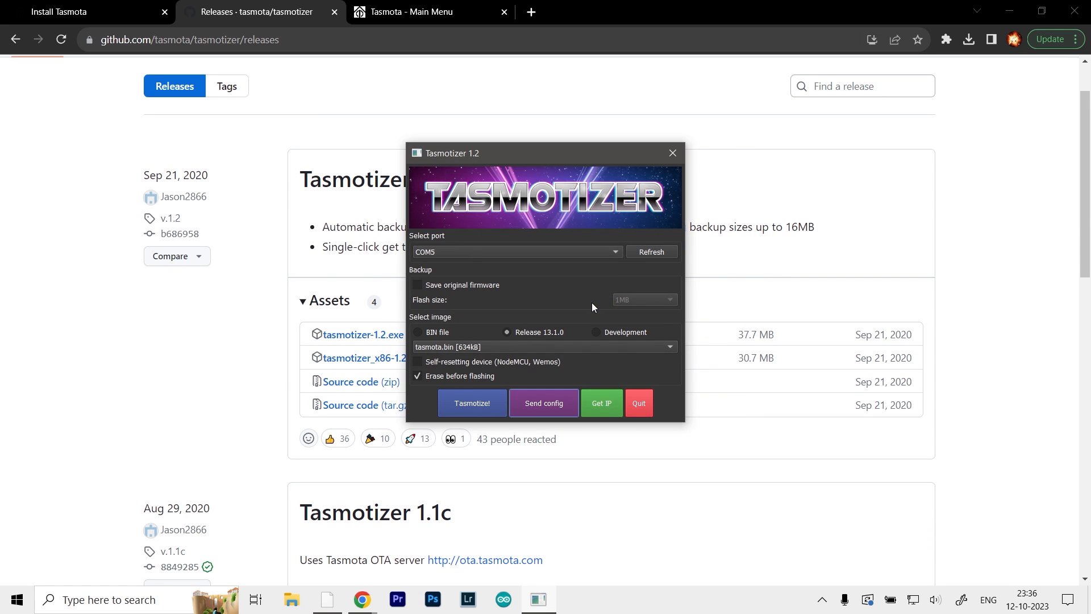
mouse_move(559, 357)
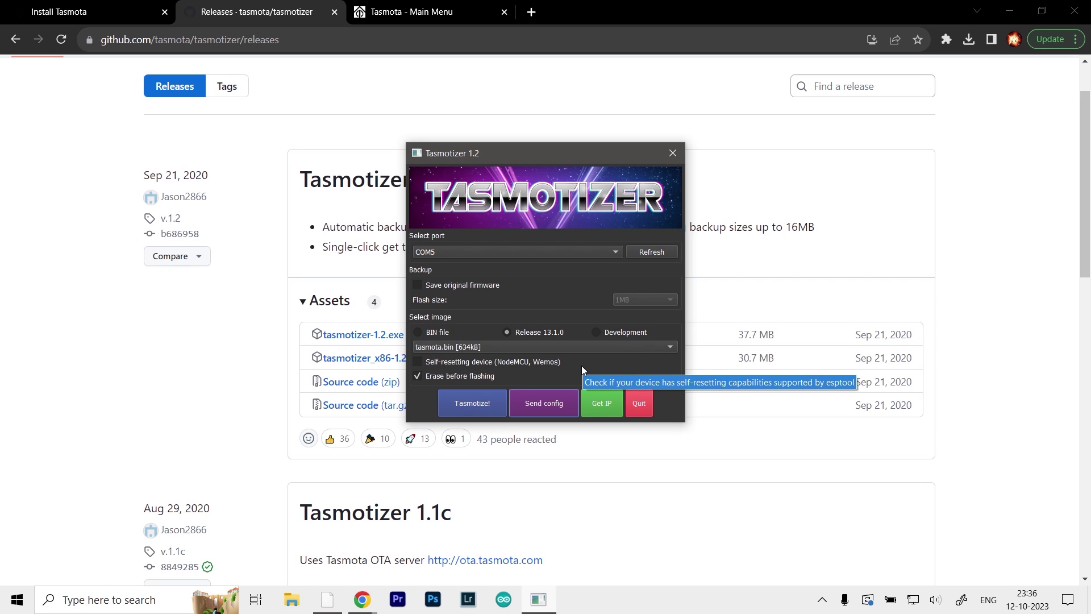
mouse_move(600, 410)
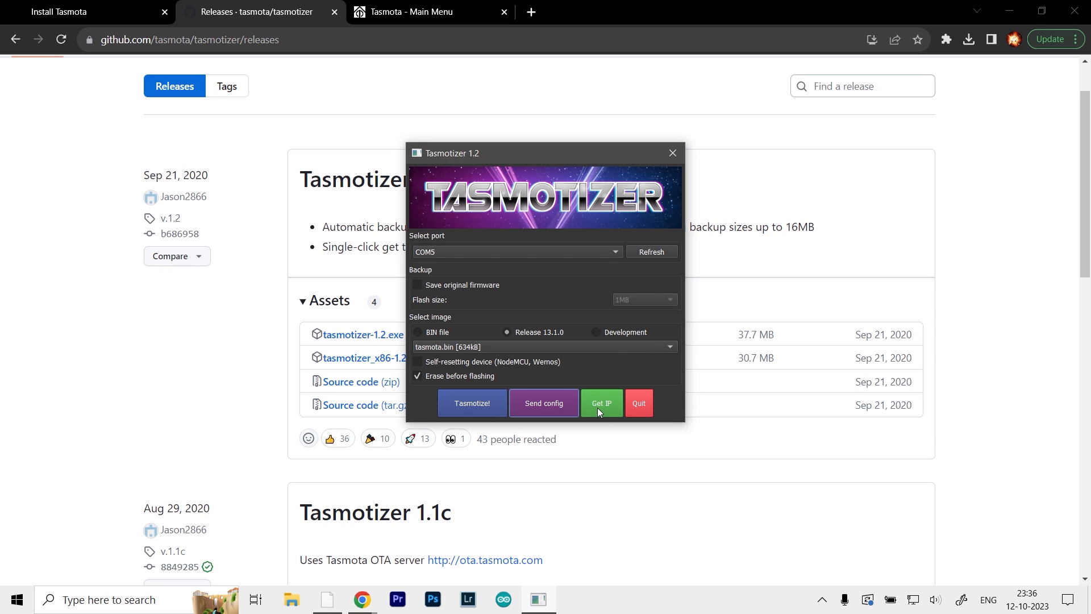
left_click(602, 403)
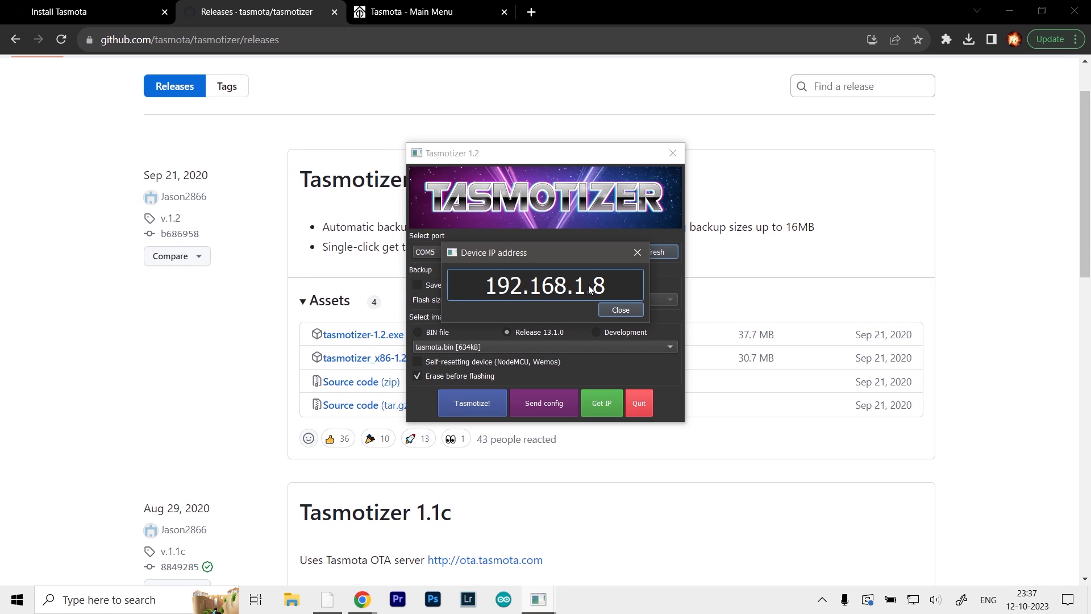
triple_click(545, 286)
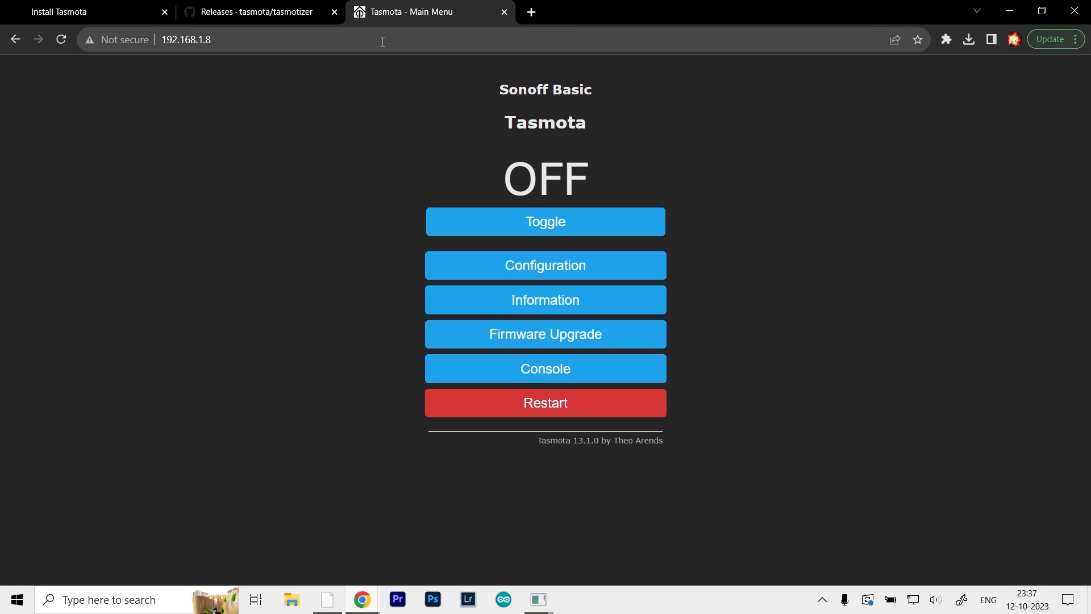
mouse_move(723, 276)
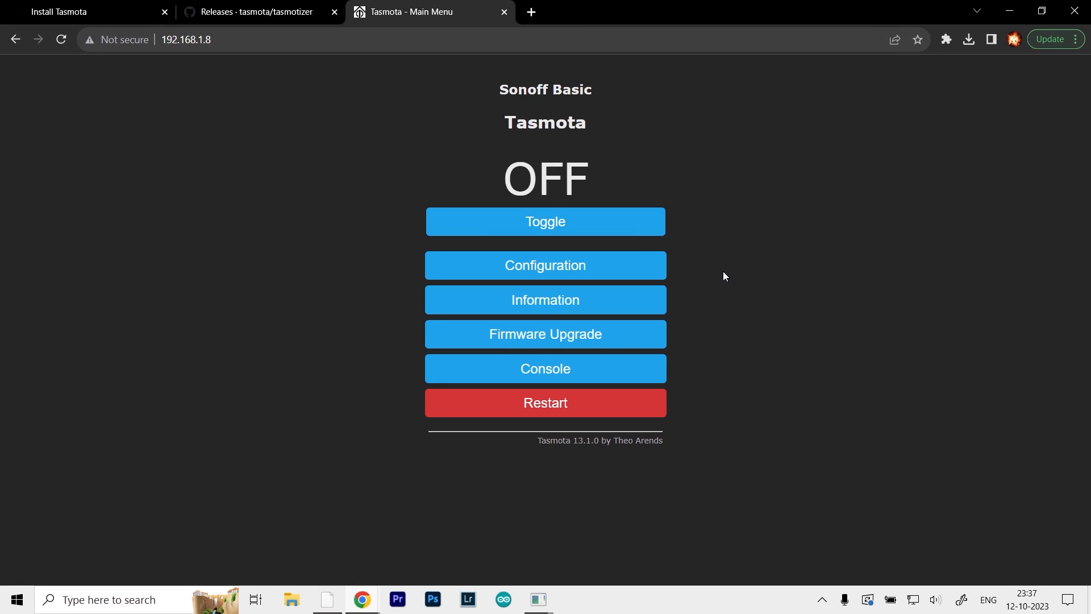
mouse_move(552, 128)
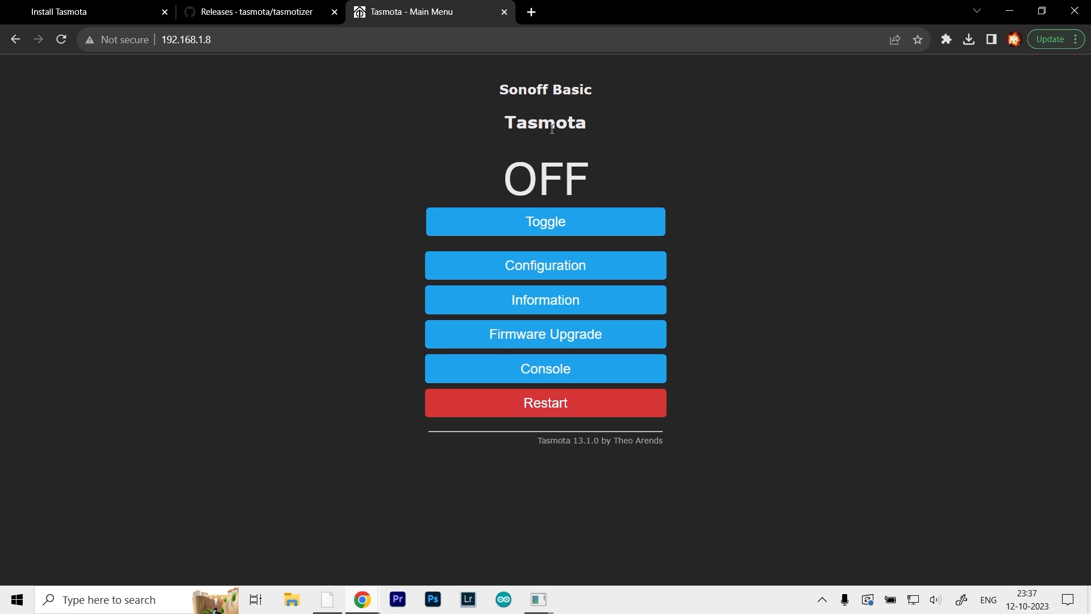
mouse_move(471, 90)
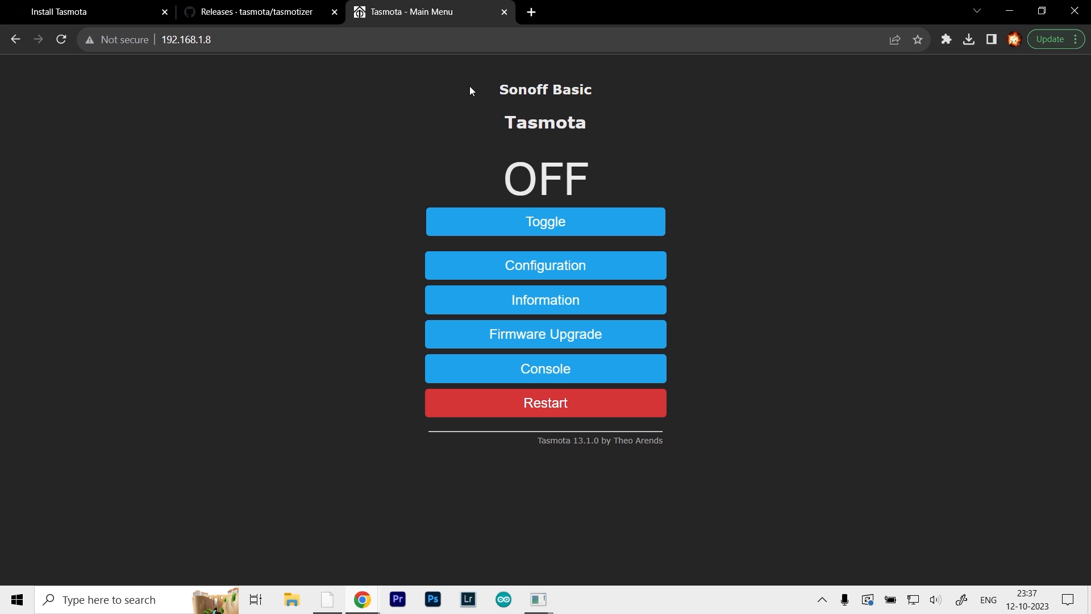
double_click(545, 90)
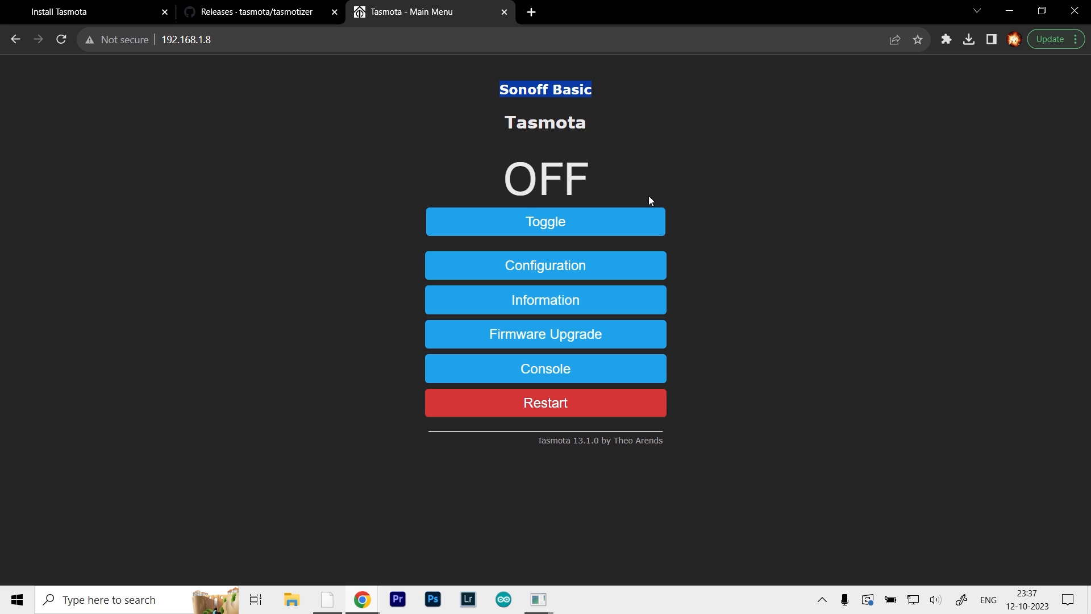
mouse_move(715, 175)
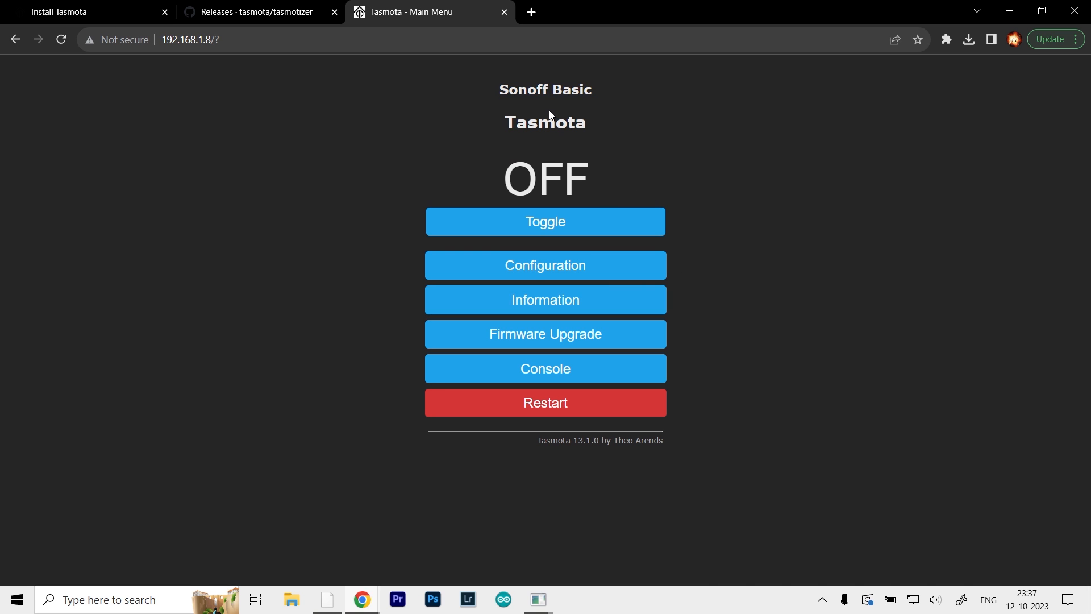
mouse_move(647, 285)
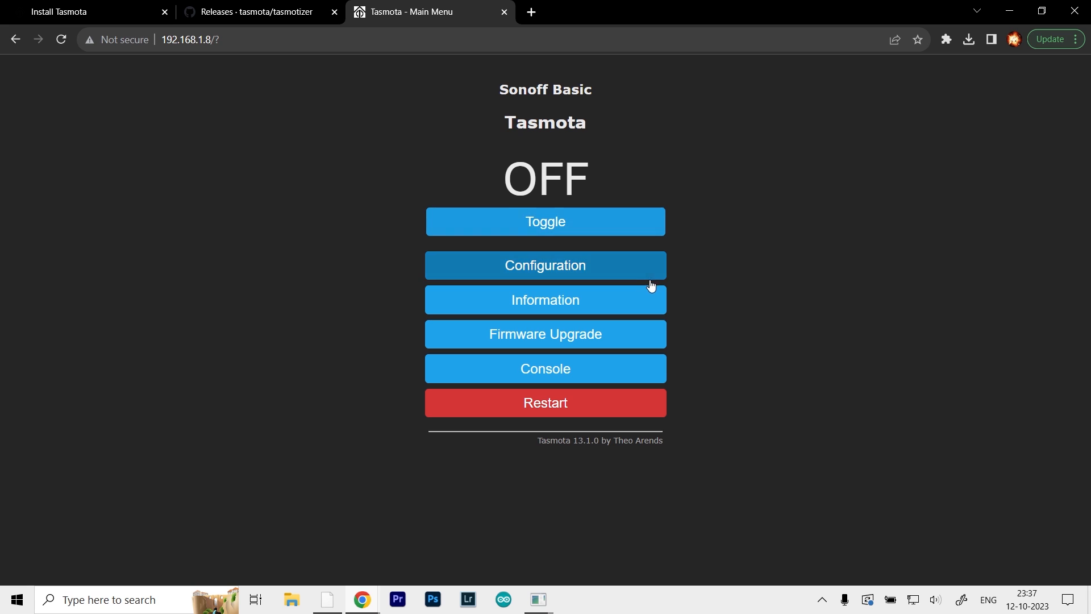
Set the module type under Configure Module to Generic (18) and save.
left_click(545, 265)
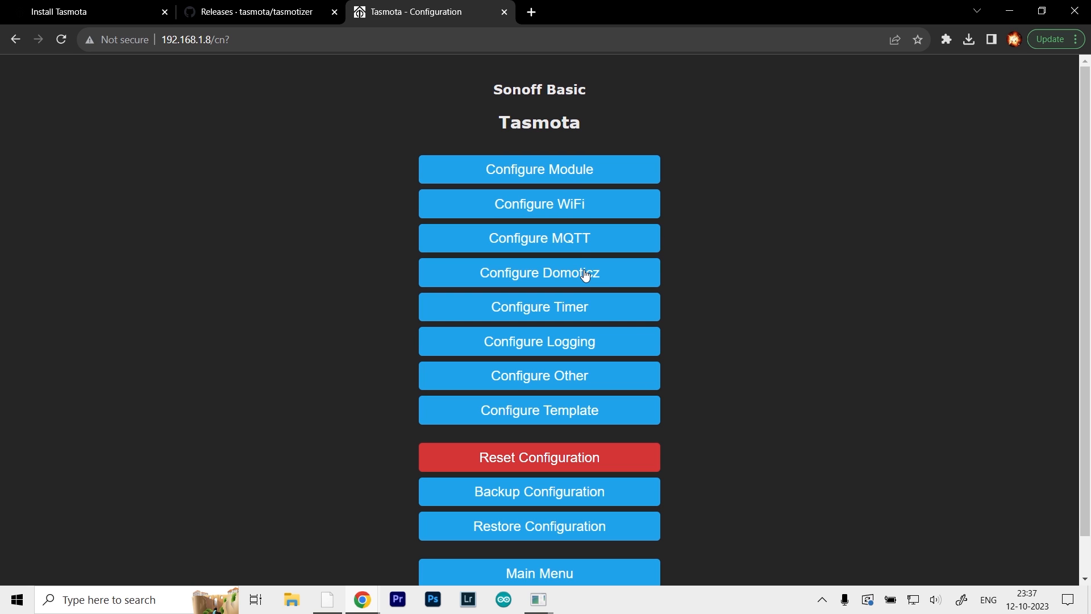
left_click(539, 169)
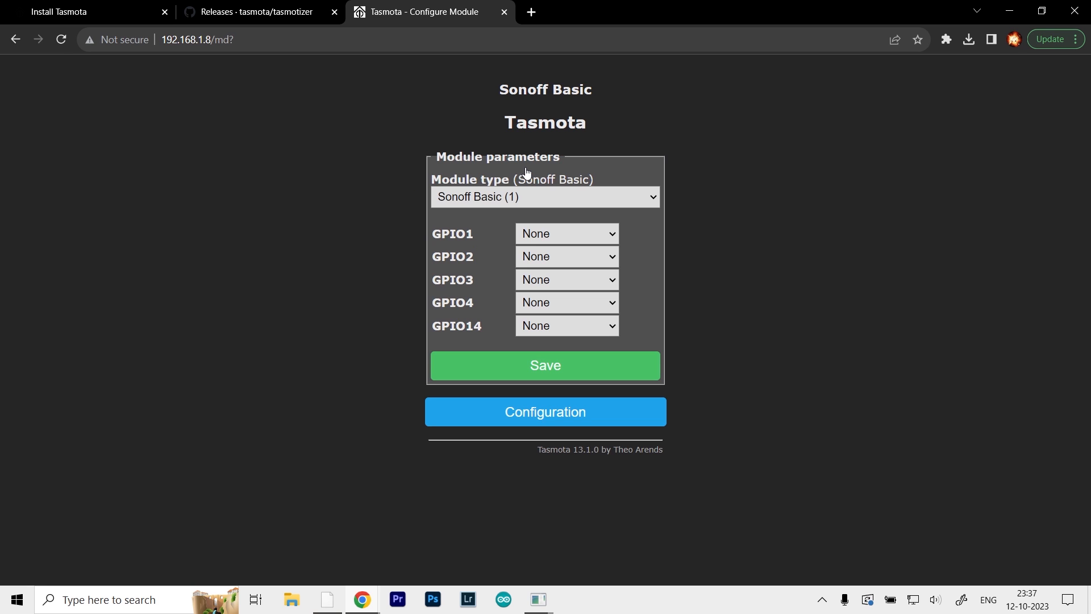
mouse_move(482, 180)
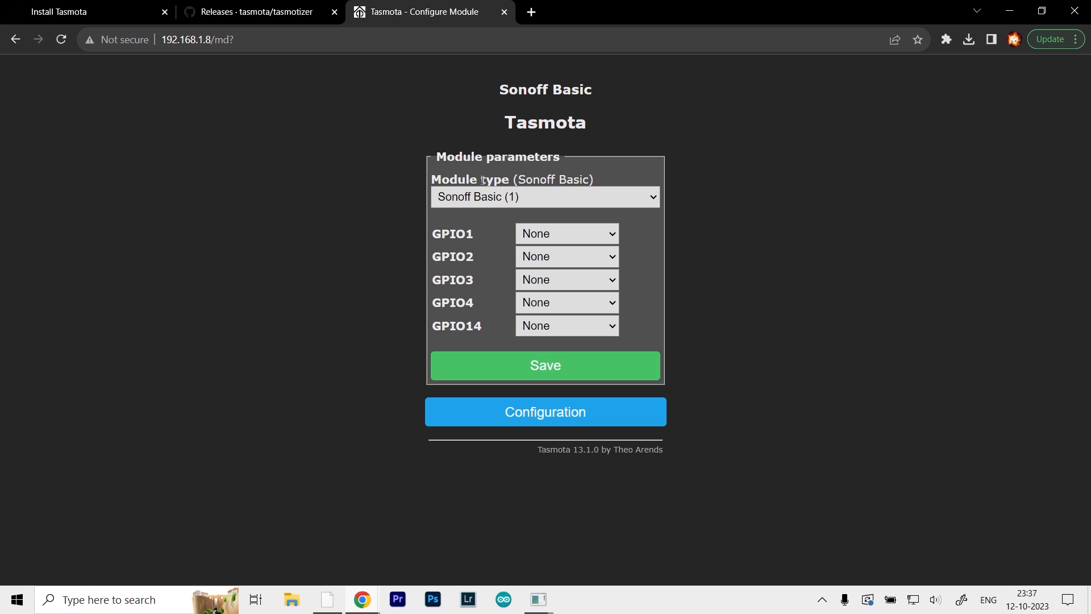
left_click(545, 197)
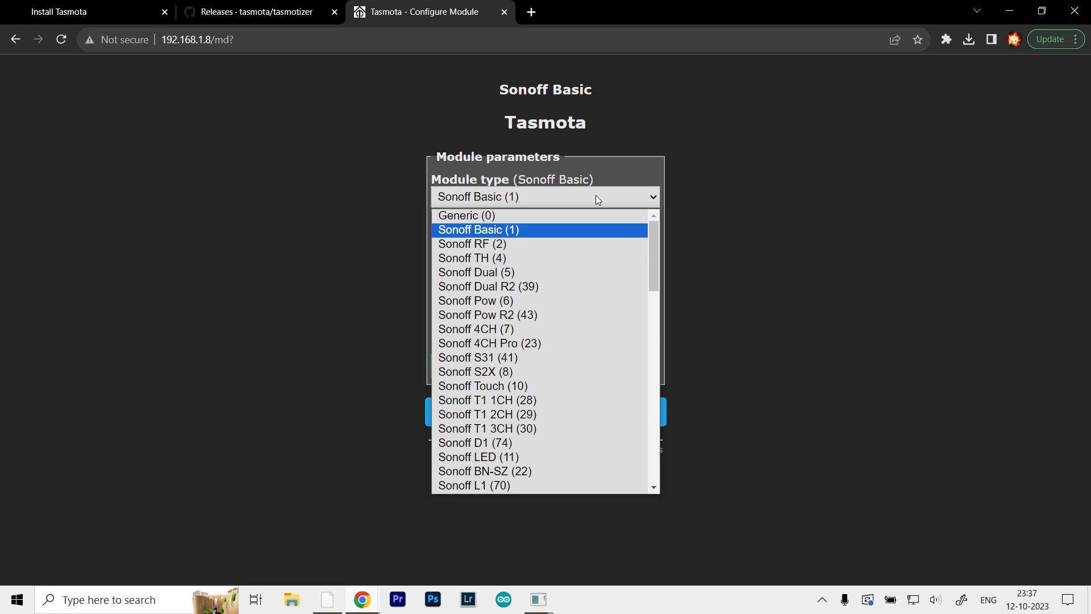
scroll("down", 3)
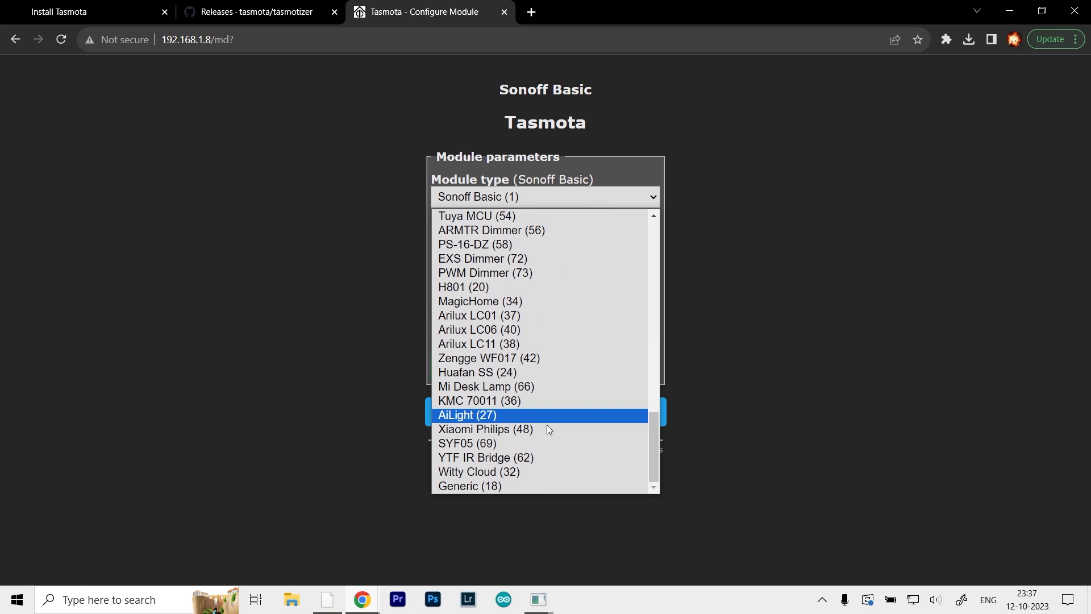
mouse_move(502, 496)
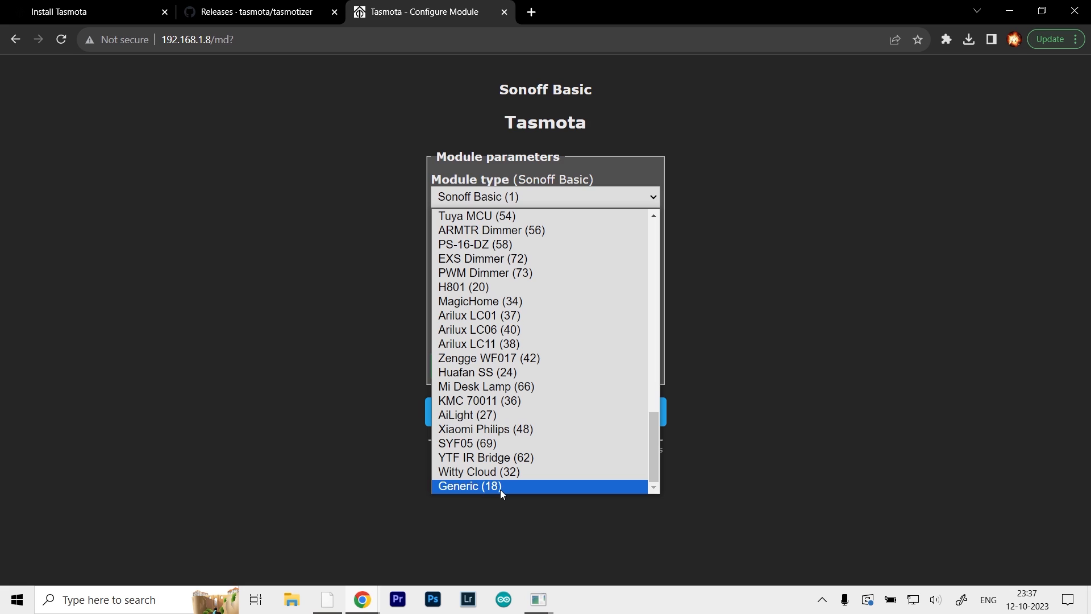
left_click(470, 486)
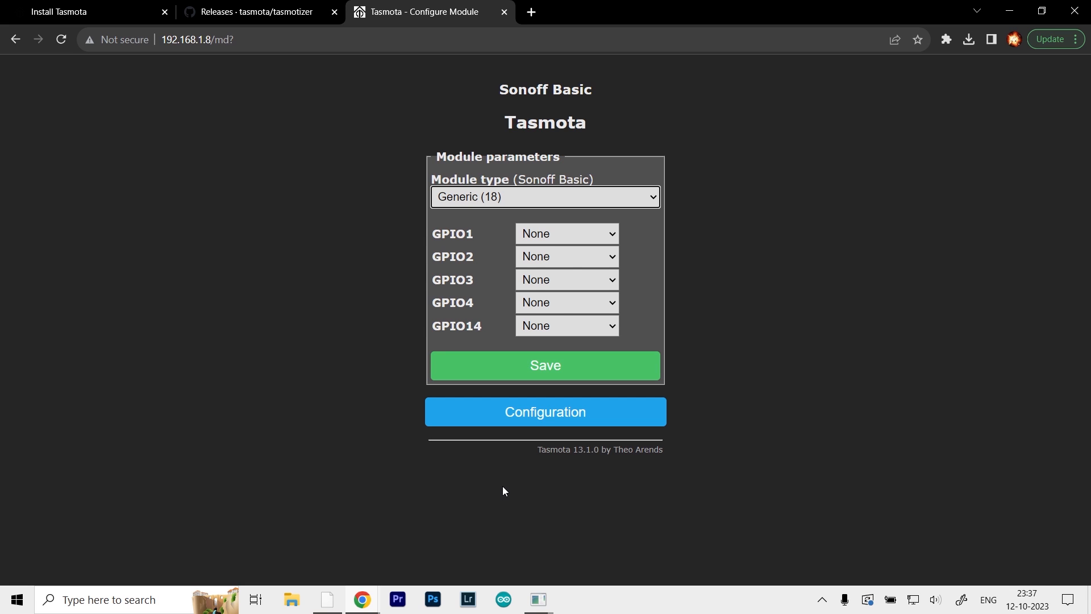
left_click(545, 366)
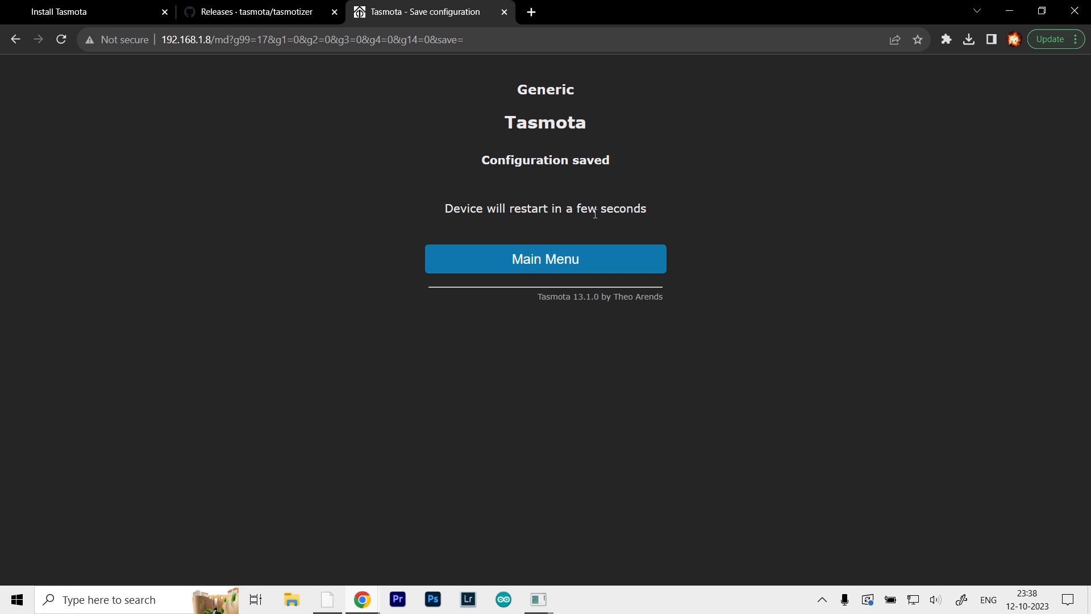
Assign GPIO2 (D4) to Relay 1 in the module settings and save.
left_click(545, 258)
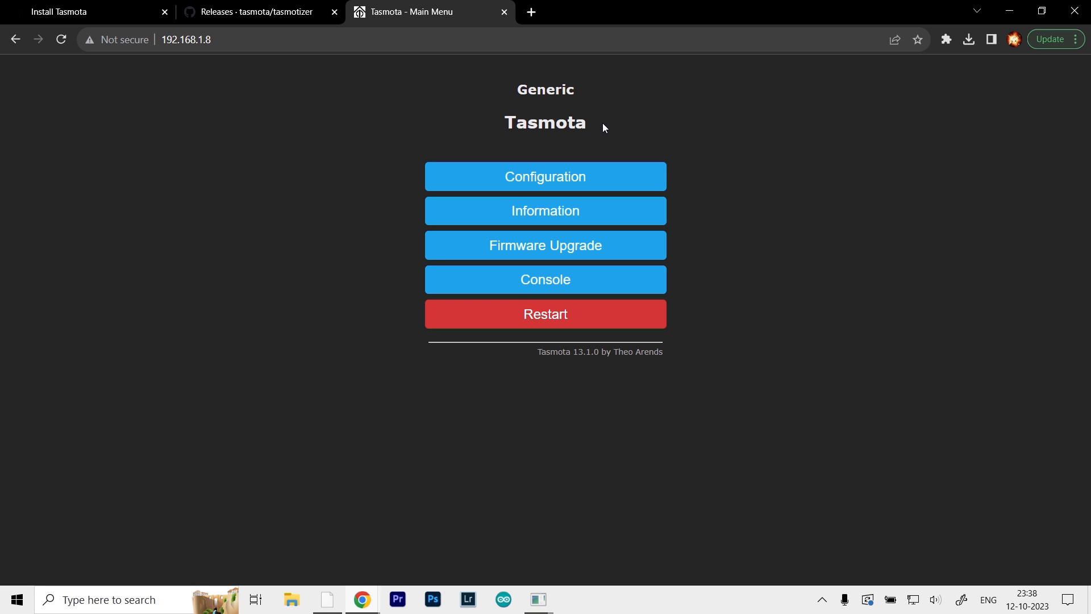
mouse_move(612, 106)
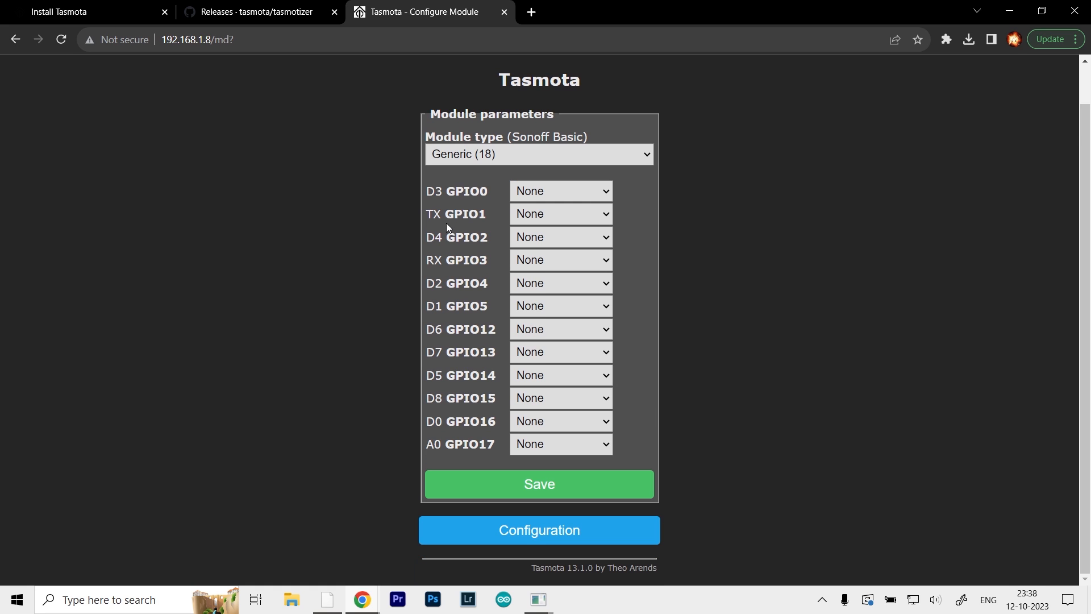
mouse_move(606, 256)
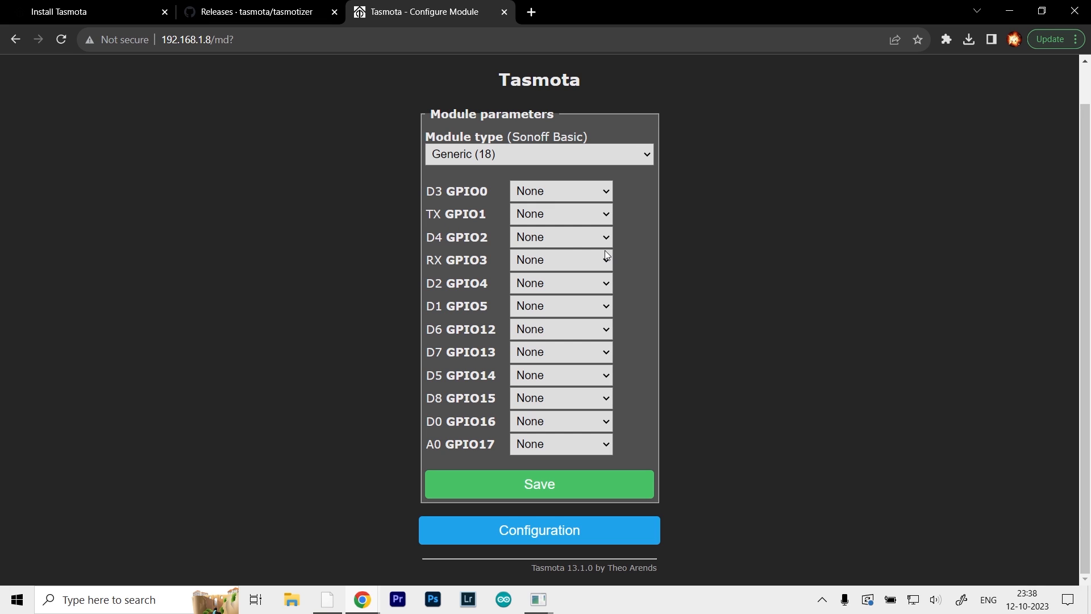
double_click(456, 237)
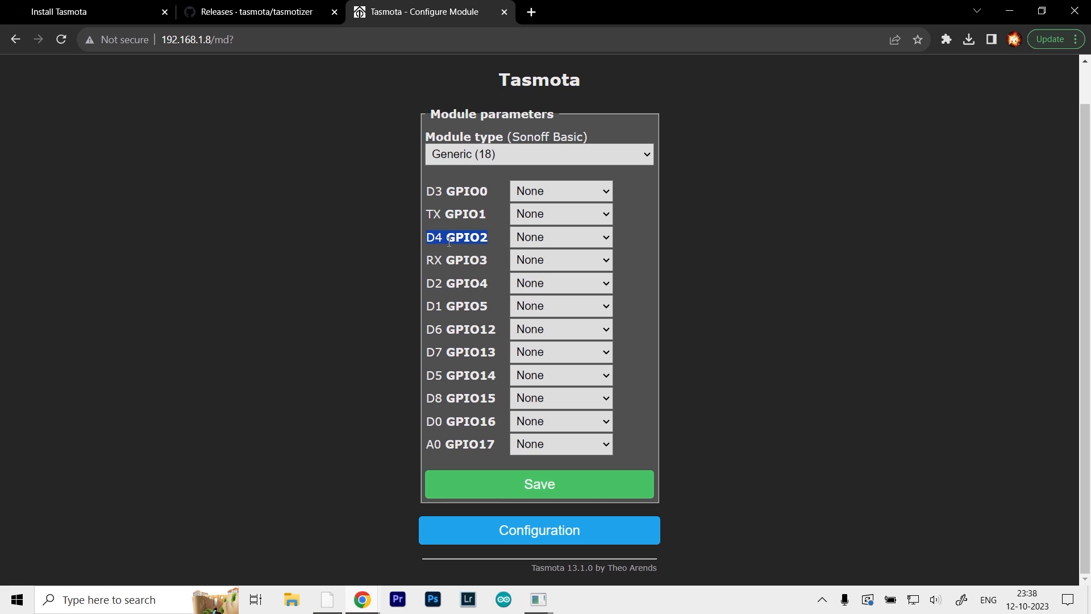
left_click(560, 237)
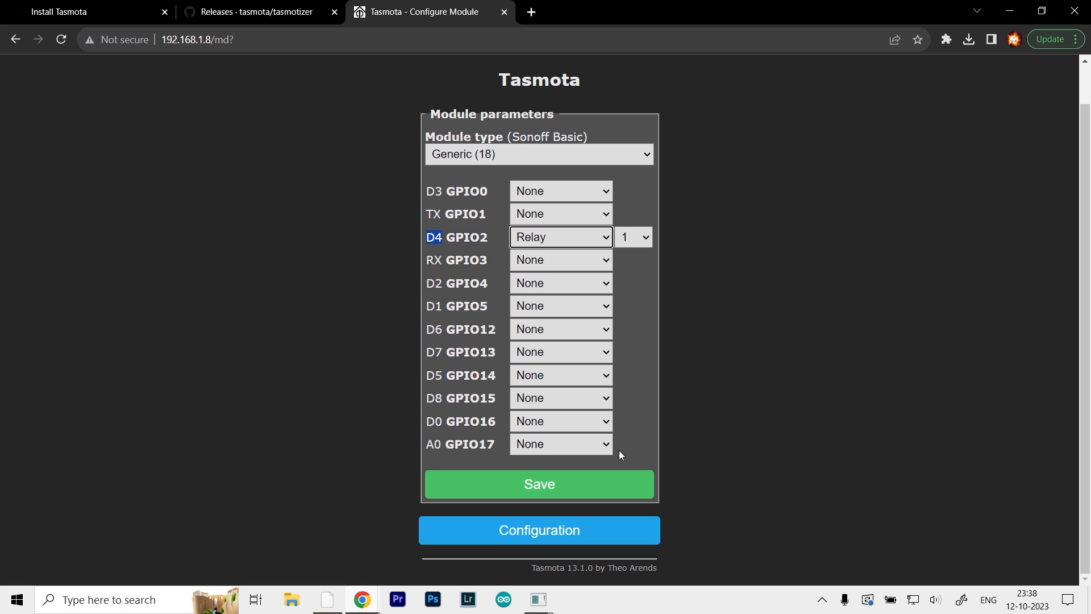
left_click(540, 484)
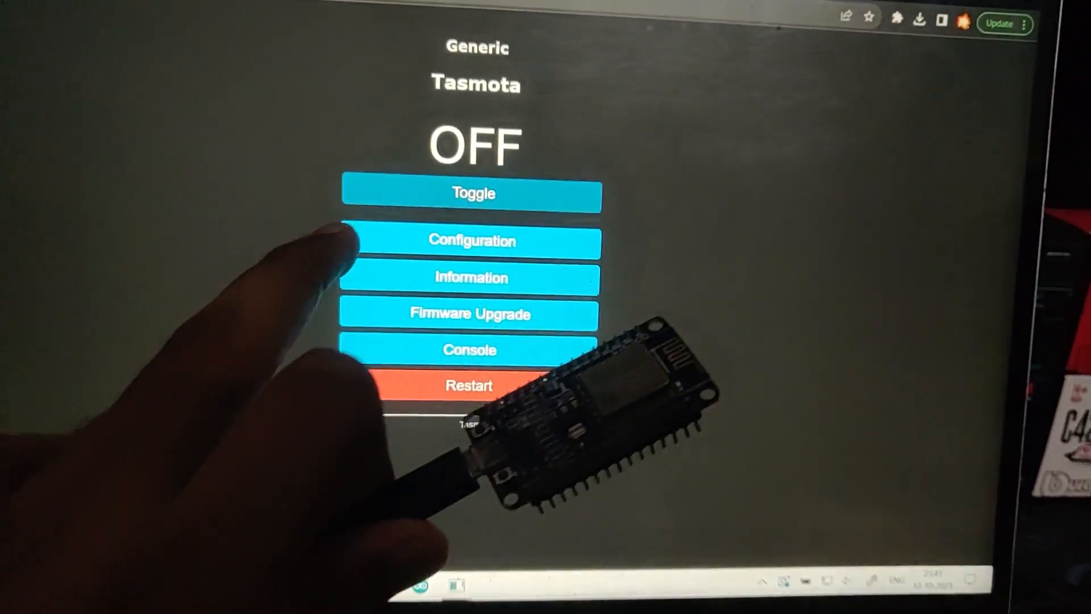
Open Configuration from the Main Menu showing the relay OFF.
left_click(474, 240)
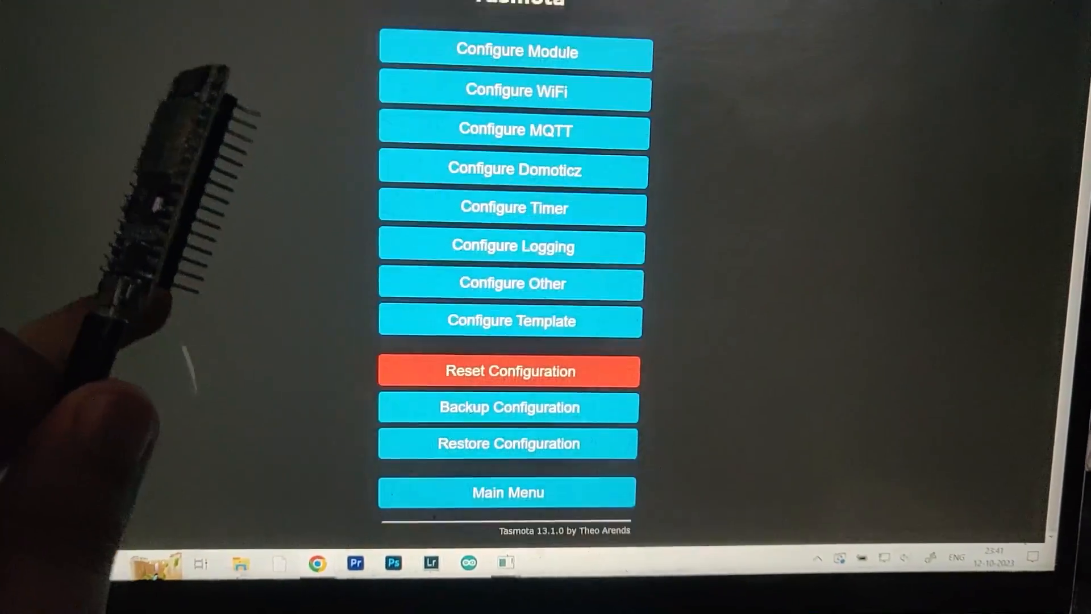